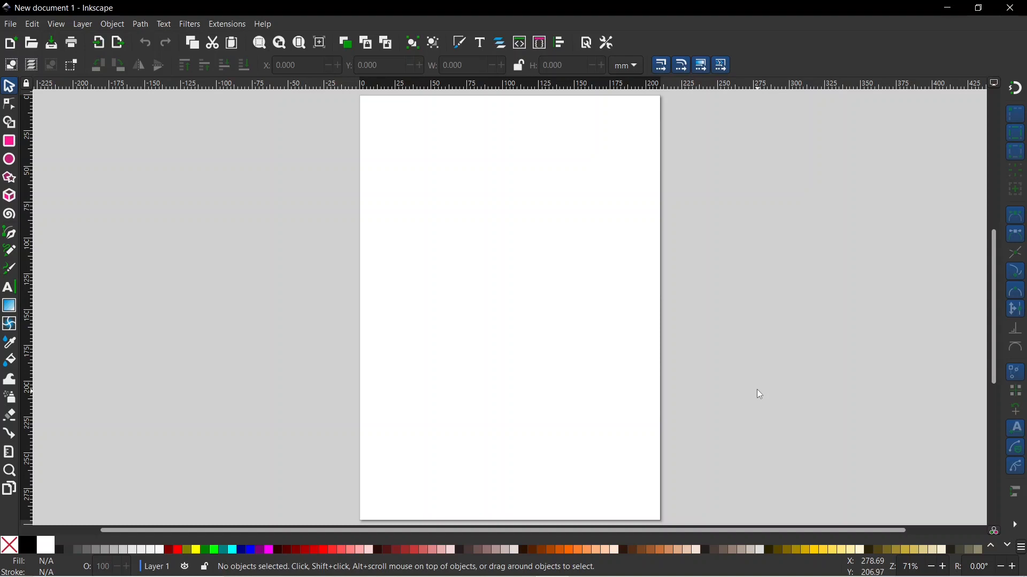
pyautogui.moveTo(312, 203)
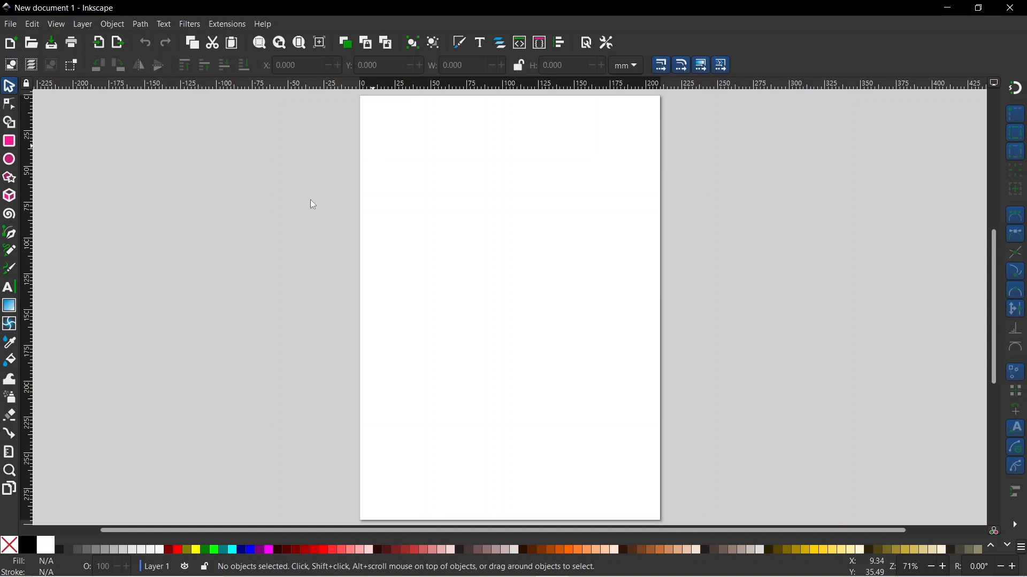
pyautogui.moveTo(455, 238)
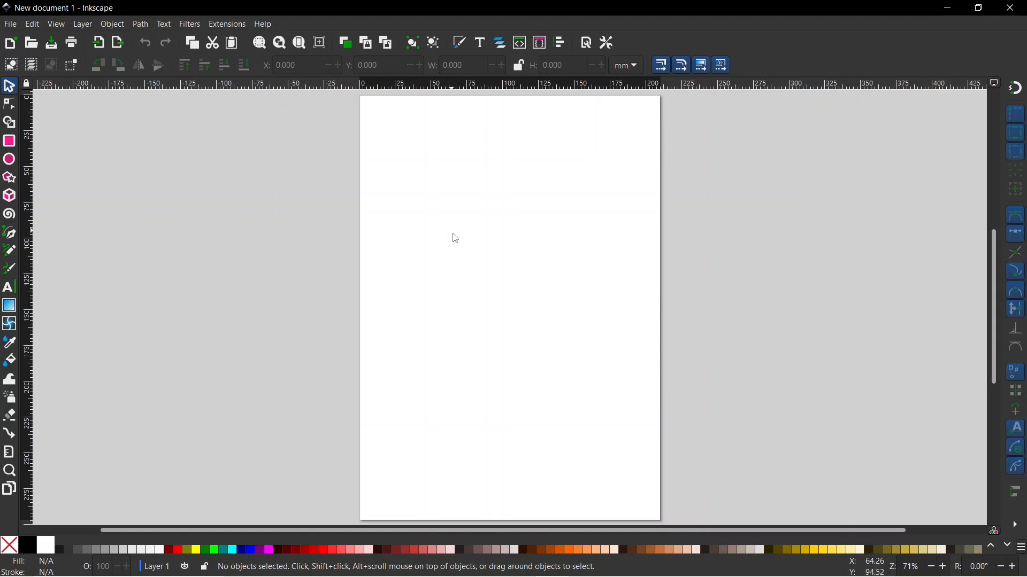
pyautogui.moveTo(458, 240)
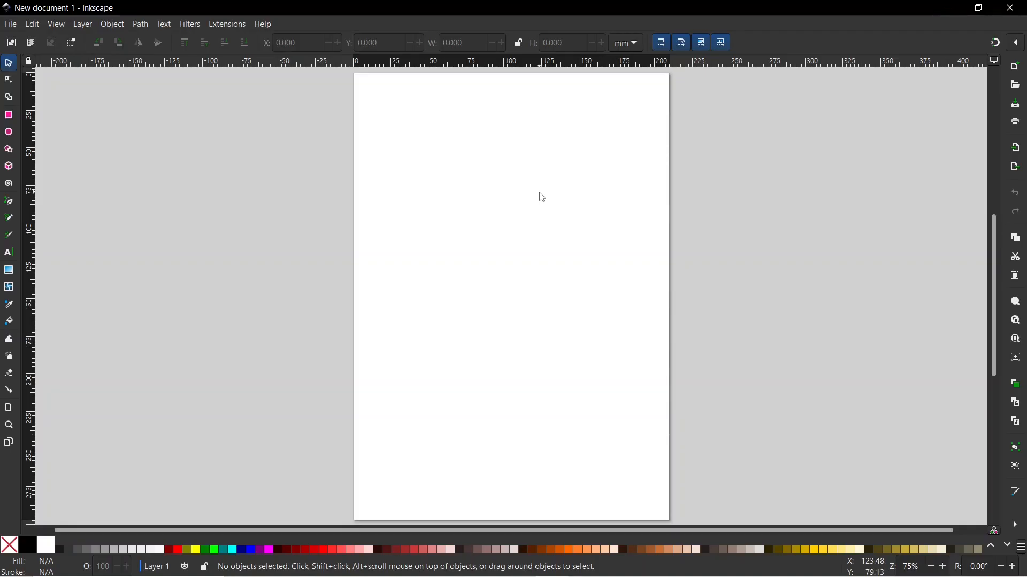
pyautogui.moveTo(527, 233)
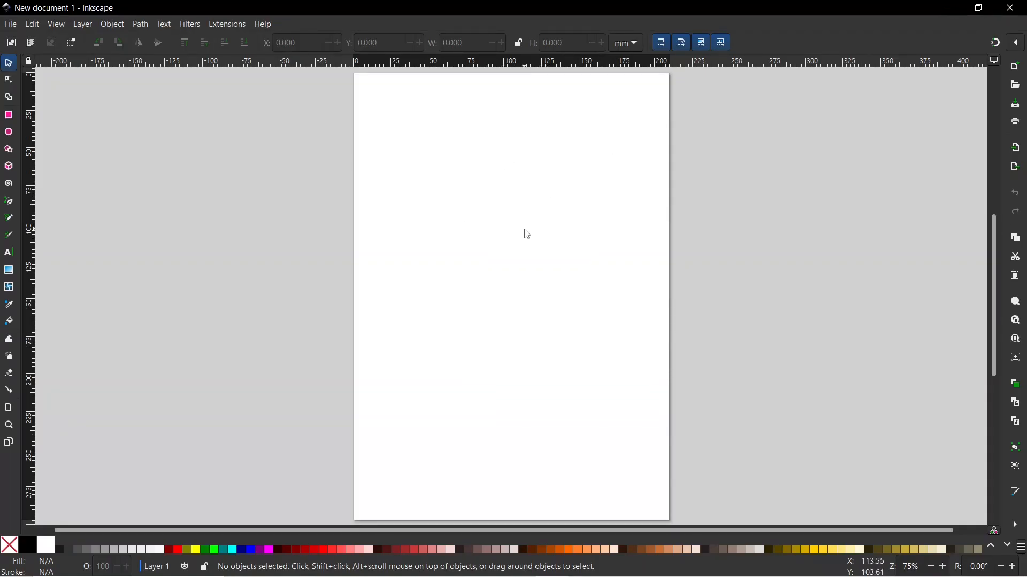
pyautogui.moveTo(751, 162)
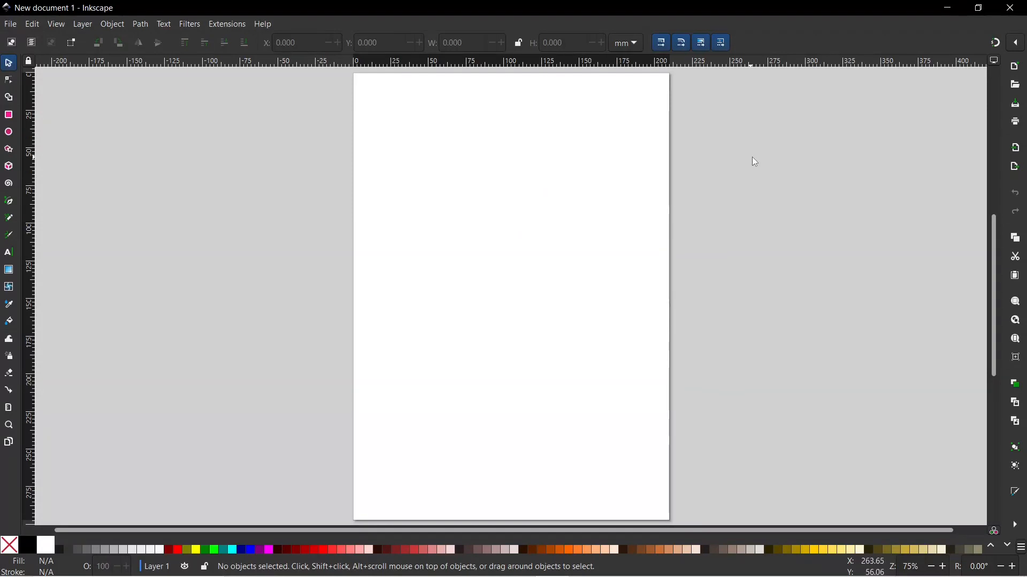
pyautogui.moveTo(745, 175)
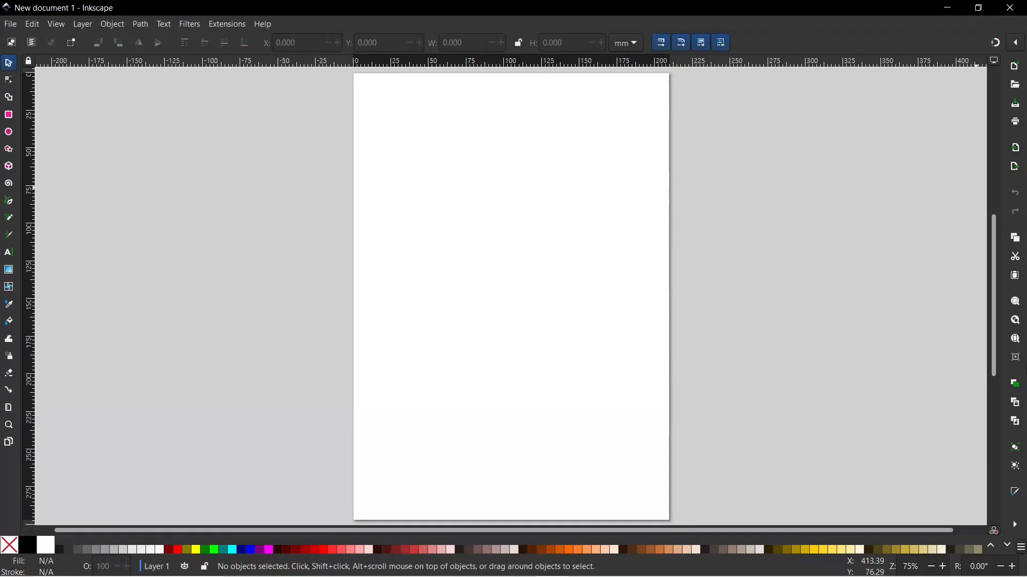
pyautogui.moveTo(1014, 420)
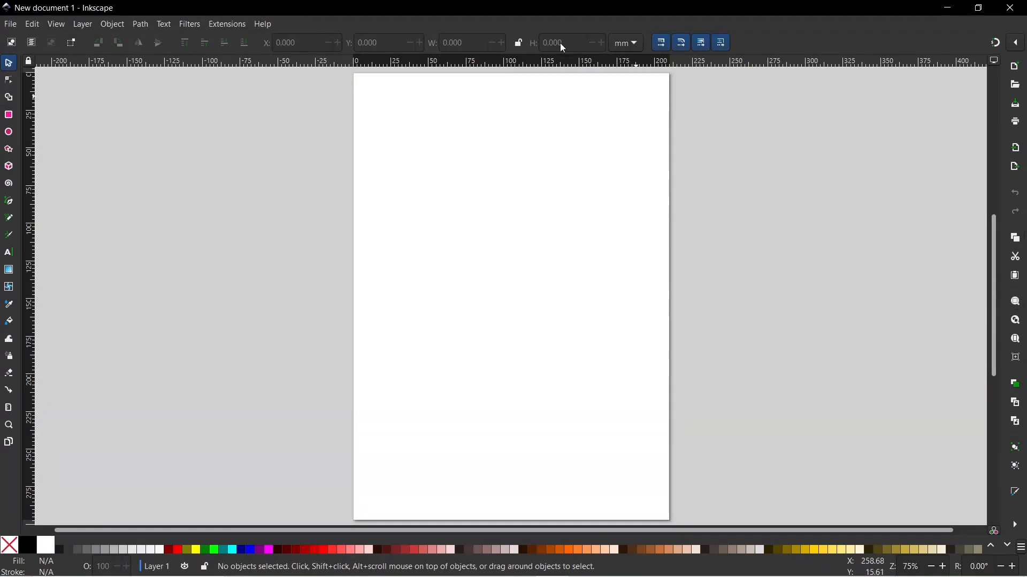
pyautogui.moveTo(106, 36)
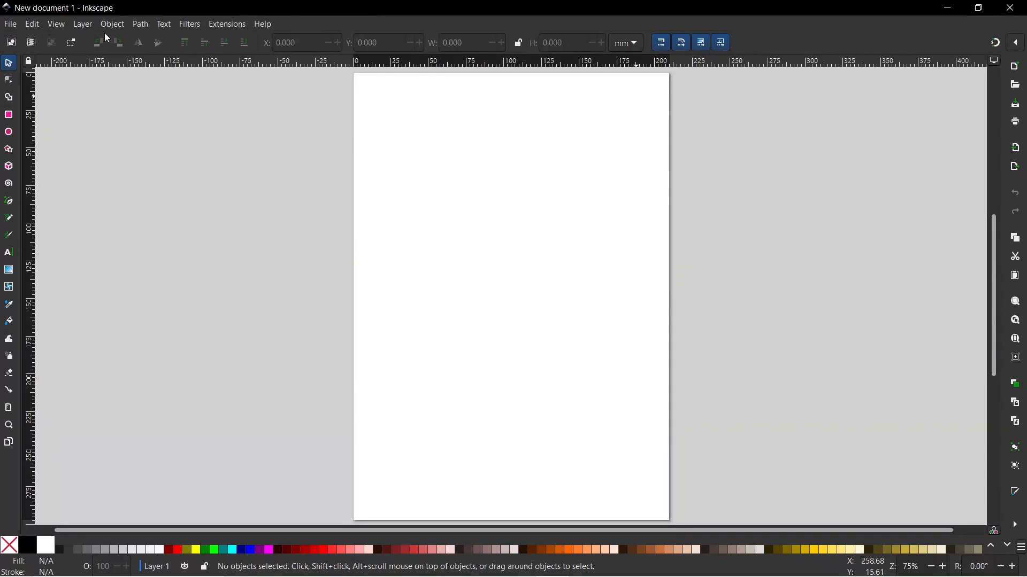
# Uncheck Wide Screen in the View menu to restore the standard window layout.
pyautogui.click(55, 24)
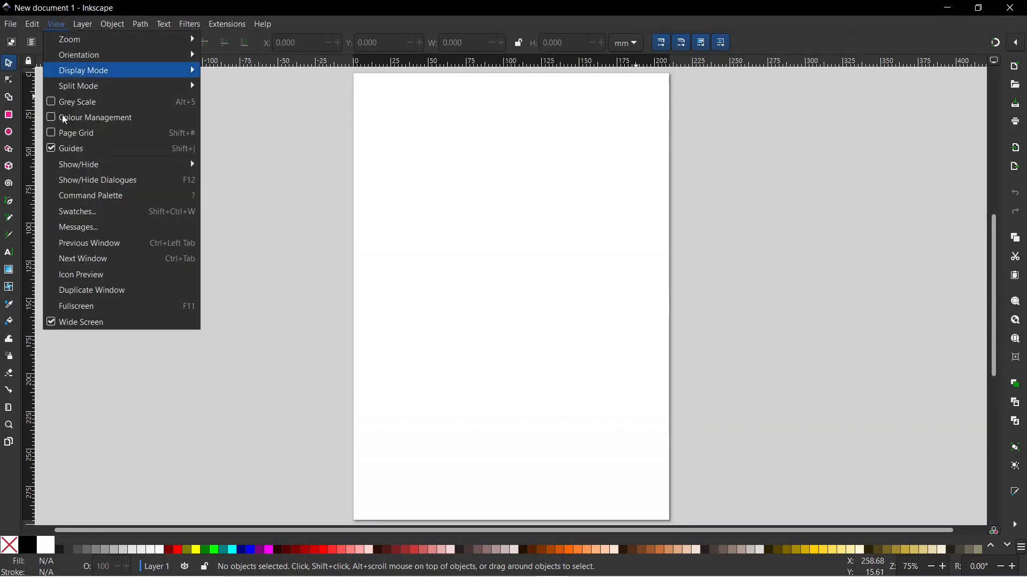
pyautogui.moveTo(52, 322)
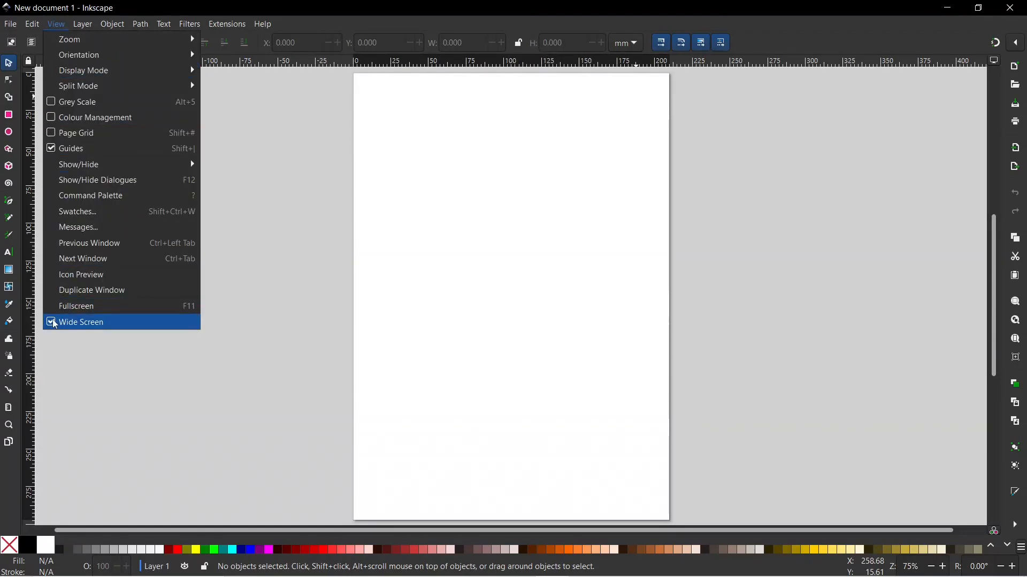
pyautogui.click(81, 322)
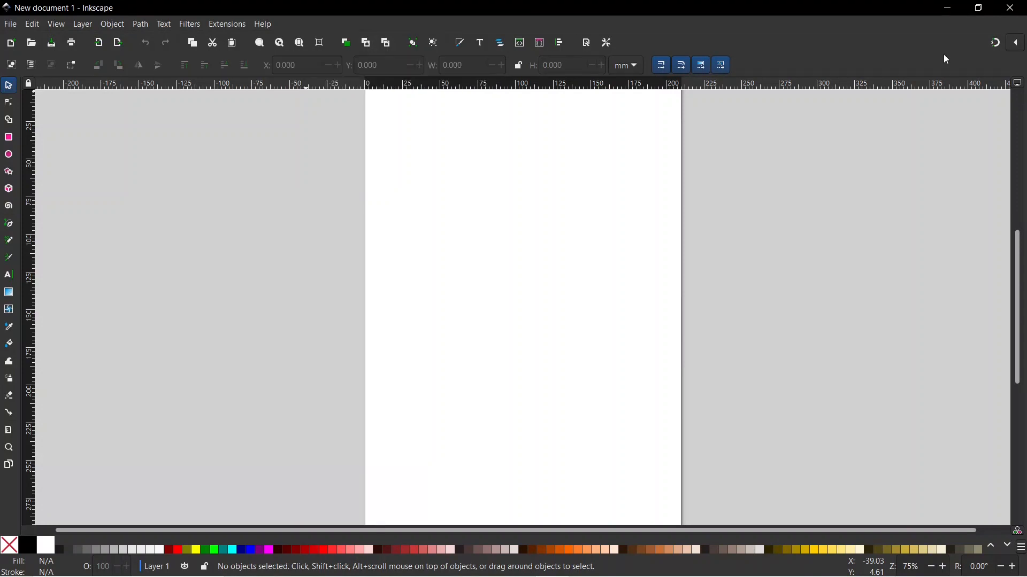
pyautogui.moveTo(1010, 55)
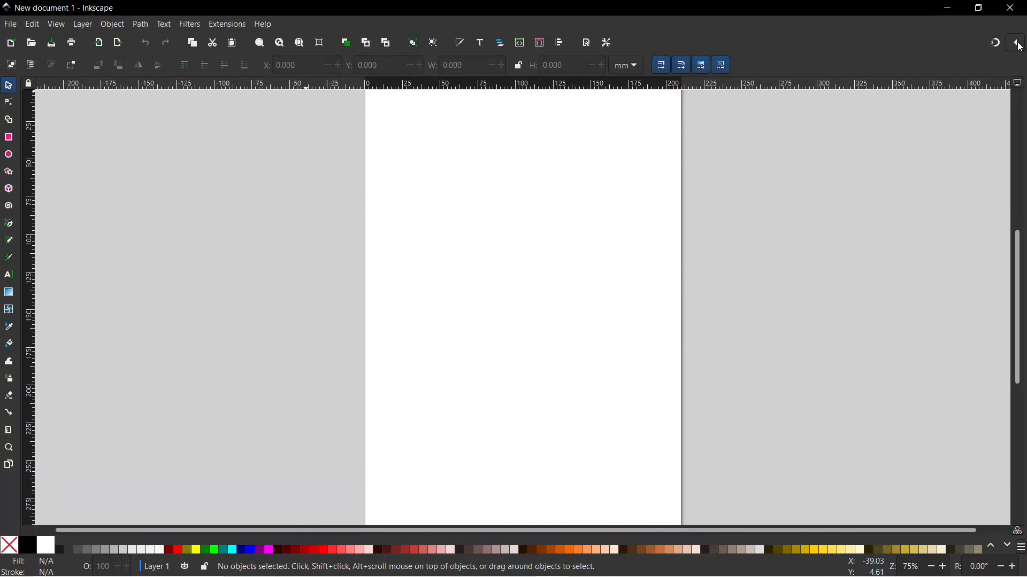
# Open the snap controls popover to show the full list of snap targets.
pyautogui.click(1014, 42)
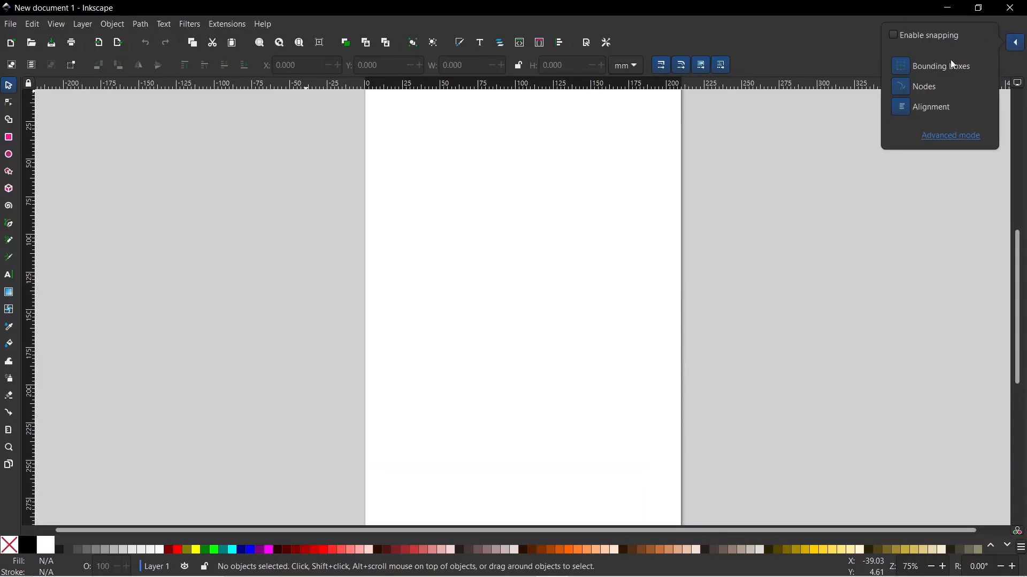
pyautogui.moveTo(929, 128)
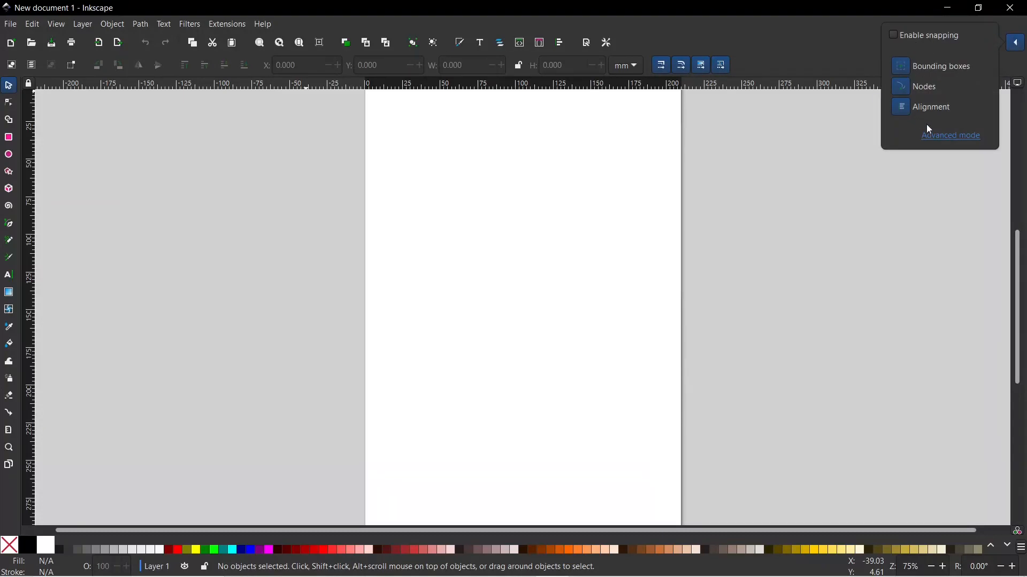
pyautogui.moveTo(949, 145)
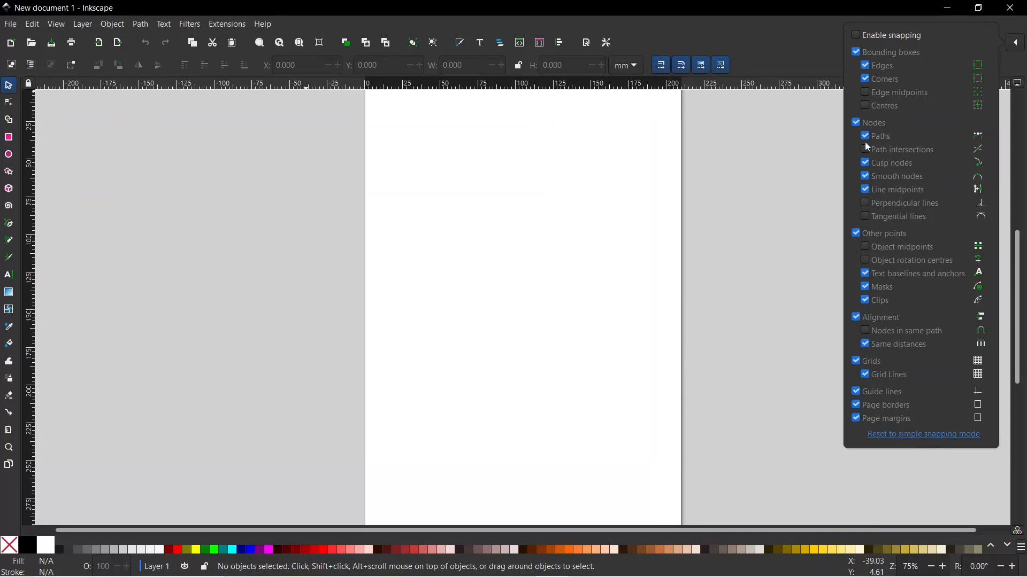
pyautogui.moveTo(927, 437)
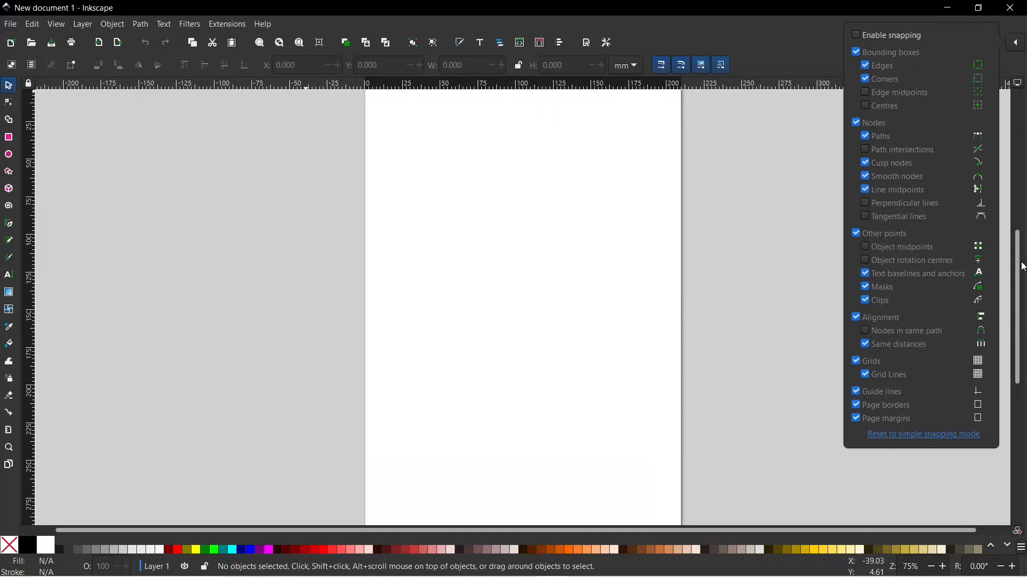
pyautogui.moveTo(964, 40)
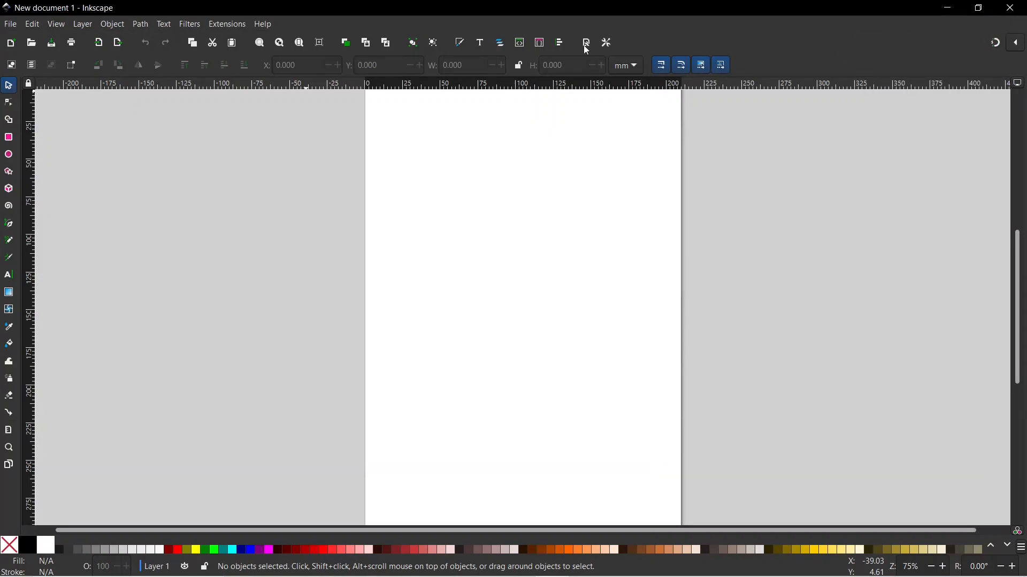
pyautogui.moveTo(606, 42)
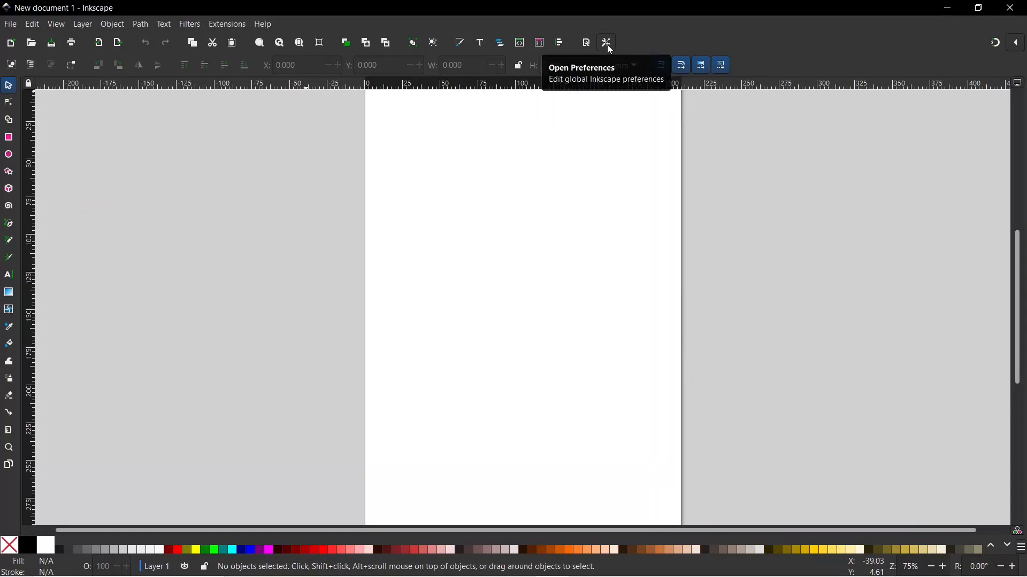
# Open Preferences and show the Interface > Toolbars settings page.
pyautogui.click(606, 42)
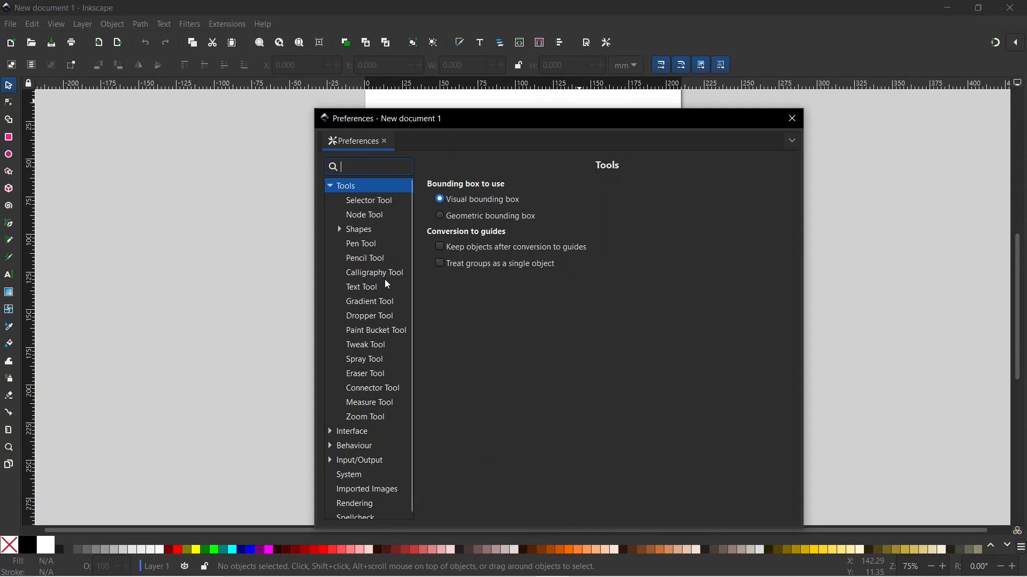
pyautogui.moveTo(343, 436)
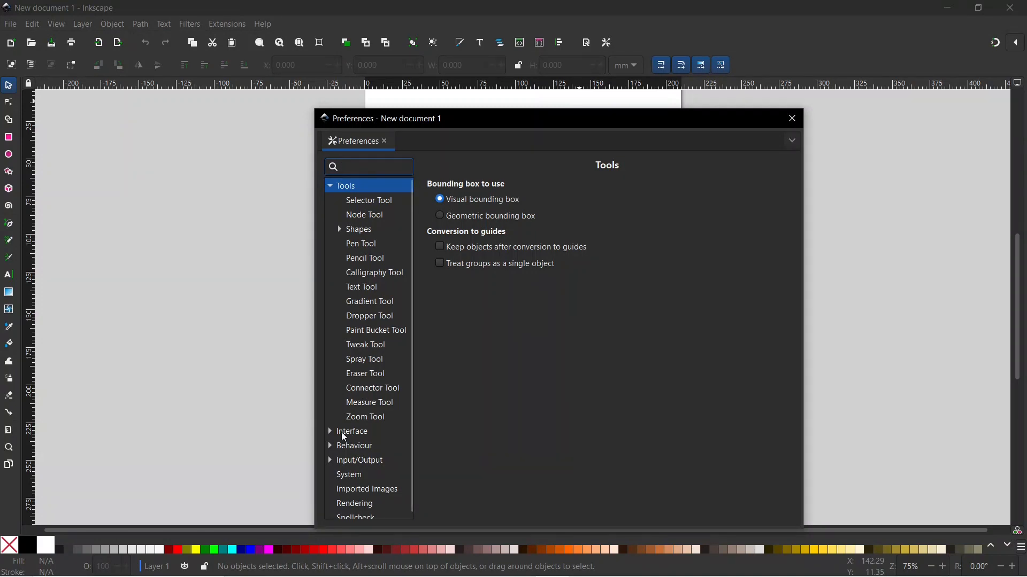
pyautogui.click(330, 432)
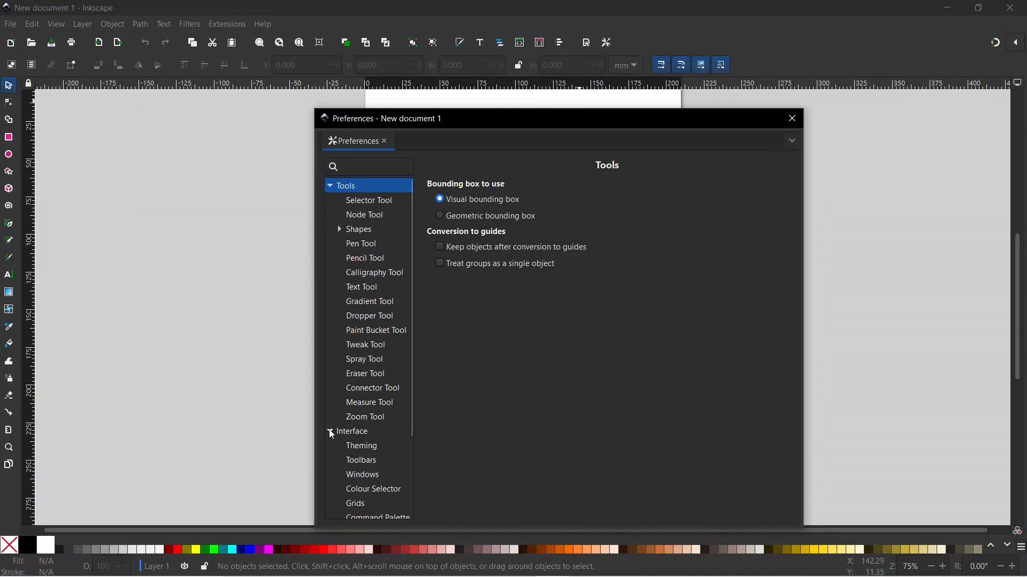
pyautogui.moveTo(365, 468)
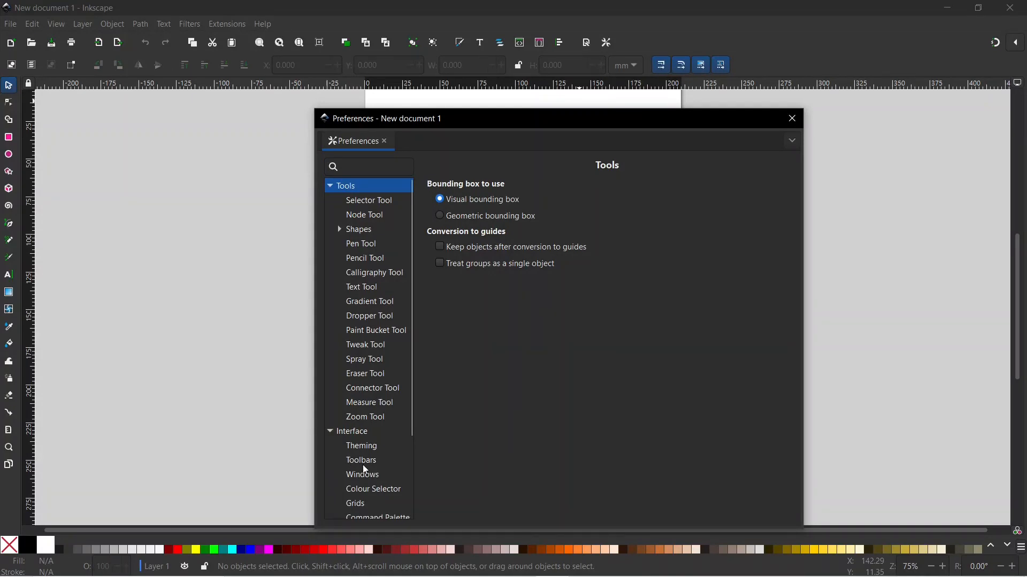
pyautogui.click(361, 460)
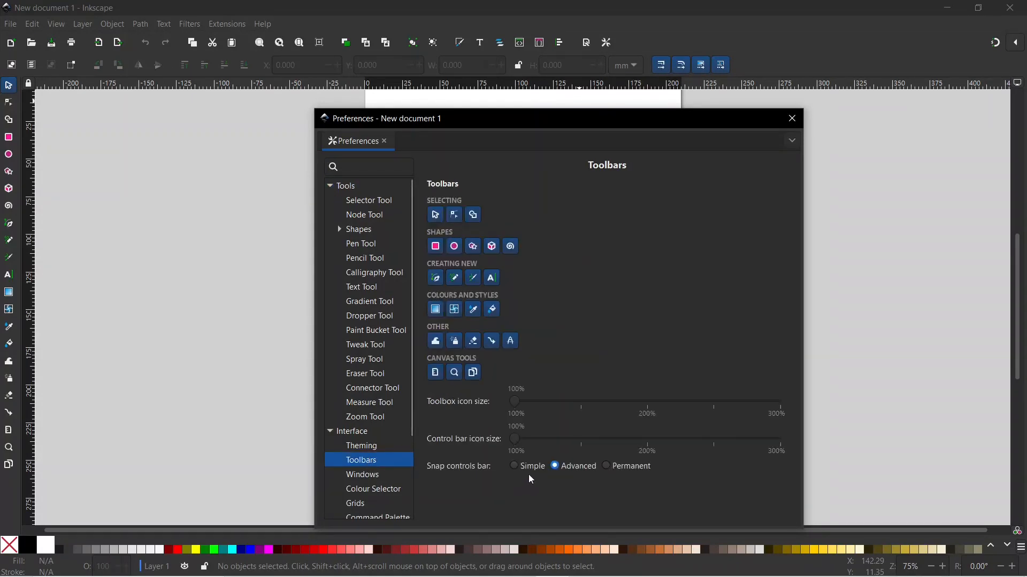
pyautogui.moveTo(505, 475)
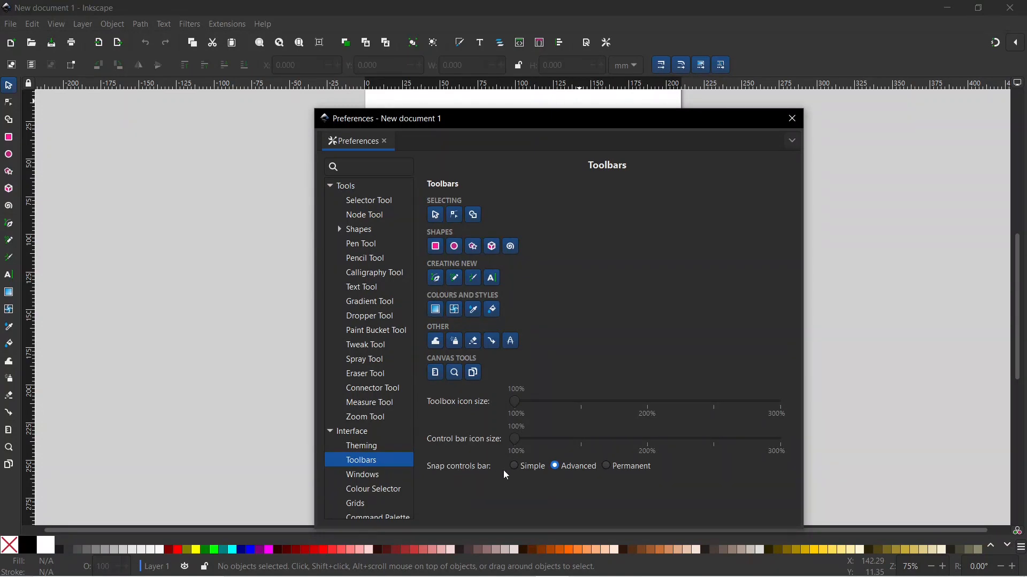
pyautogui.moveTo(538, 463)
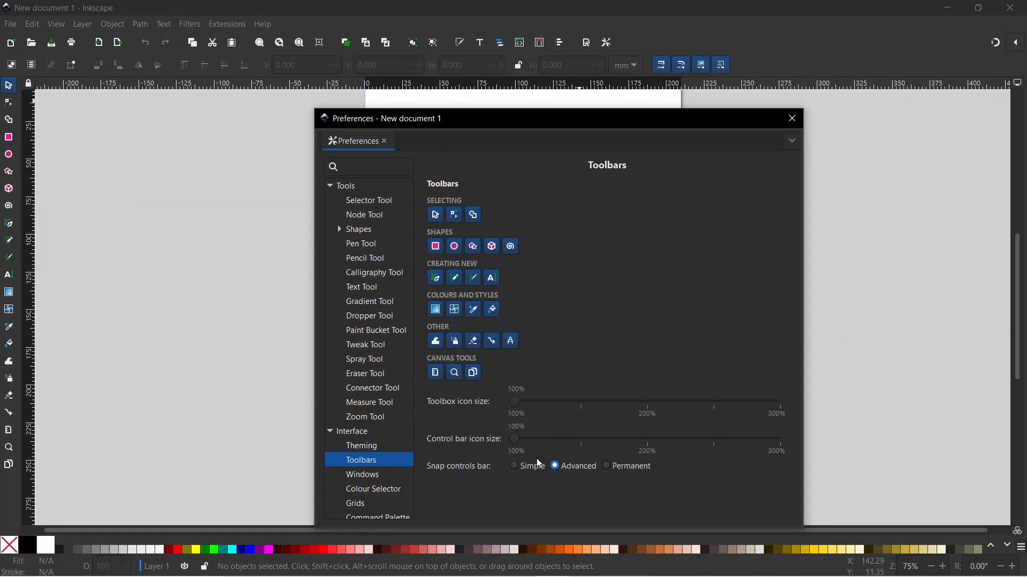
pyautogui.moveTo(605, 472)
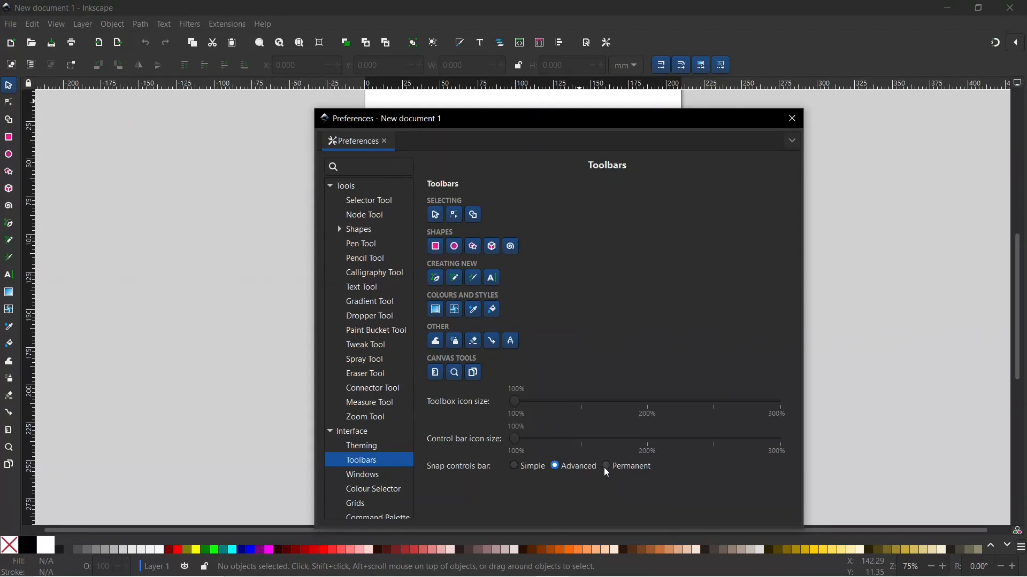
# Set the Snap controls bar option to Permanent in Toolbars preferences.
pyautogui.click(606, 466)
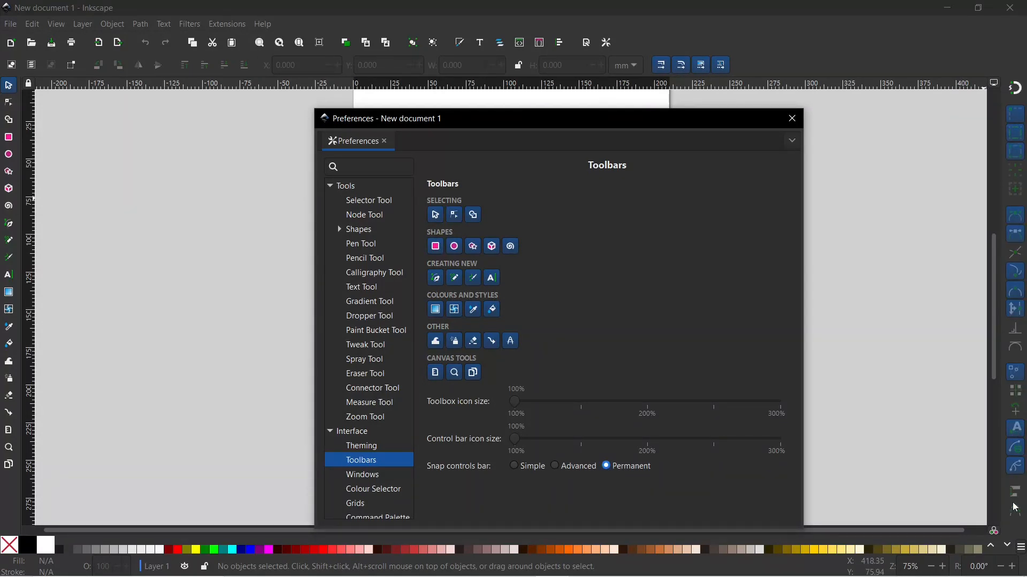
pyautogui.moveTo(451, 428)
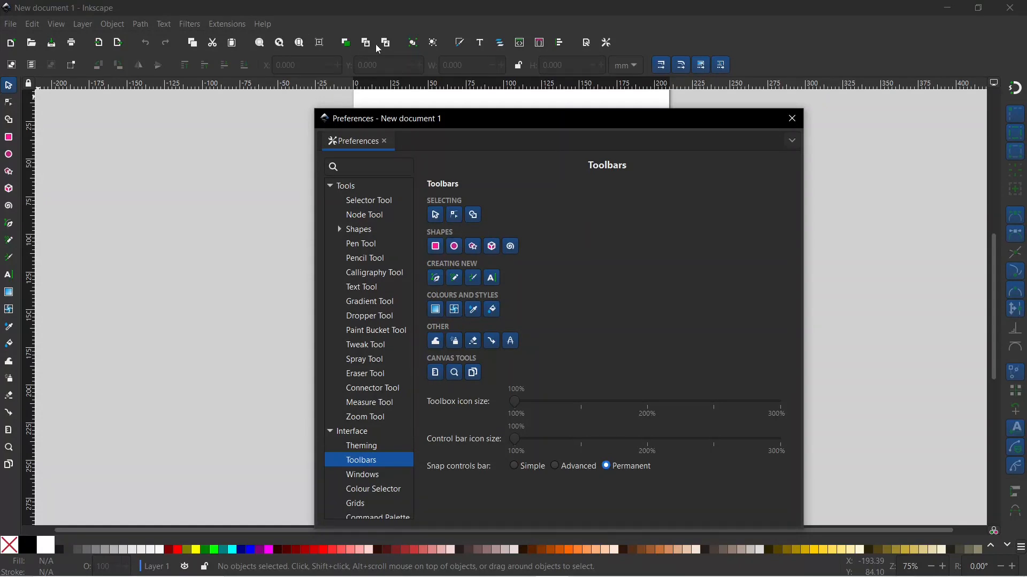
pyautogui.moveTo(413, 43)
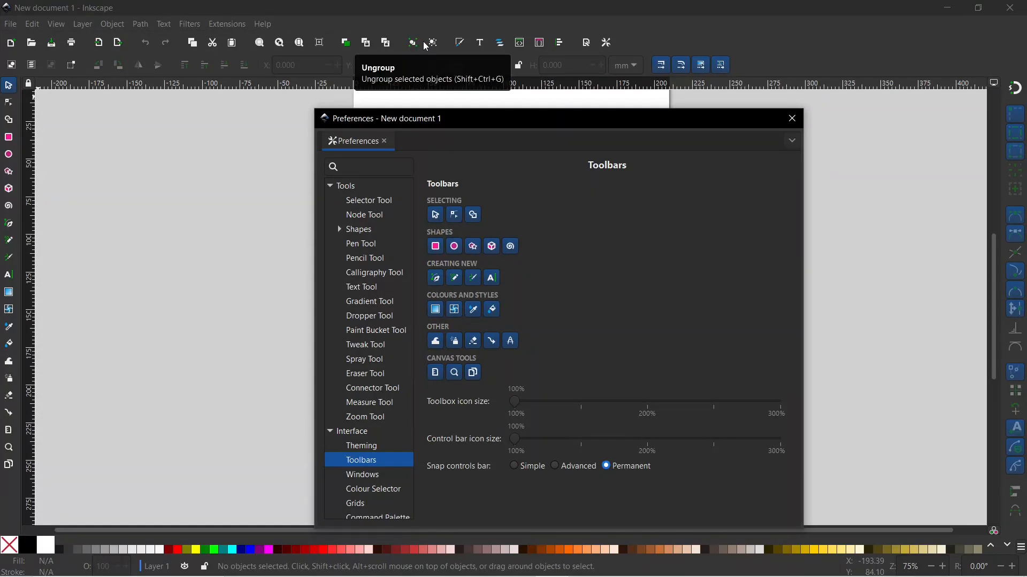
pyautogui.moveTo(489, 394)
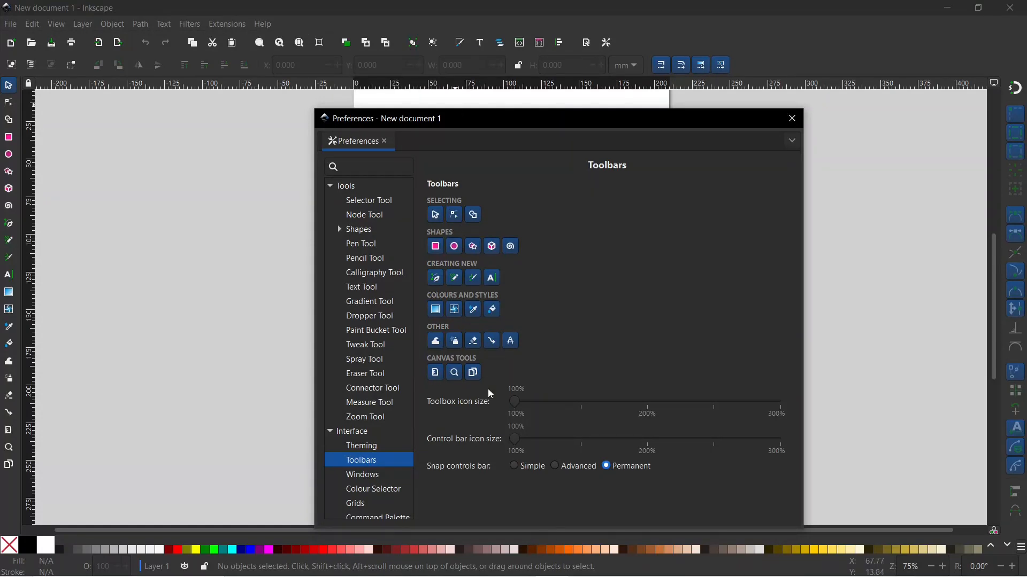
pyautogui.moveTo(452, 408)
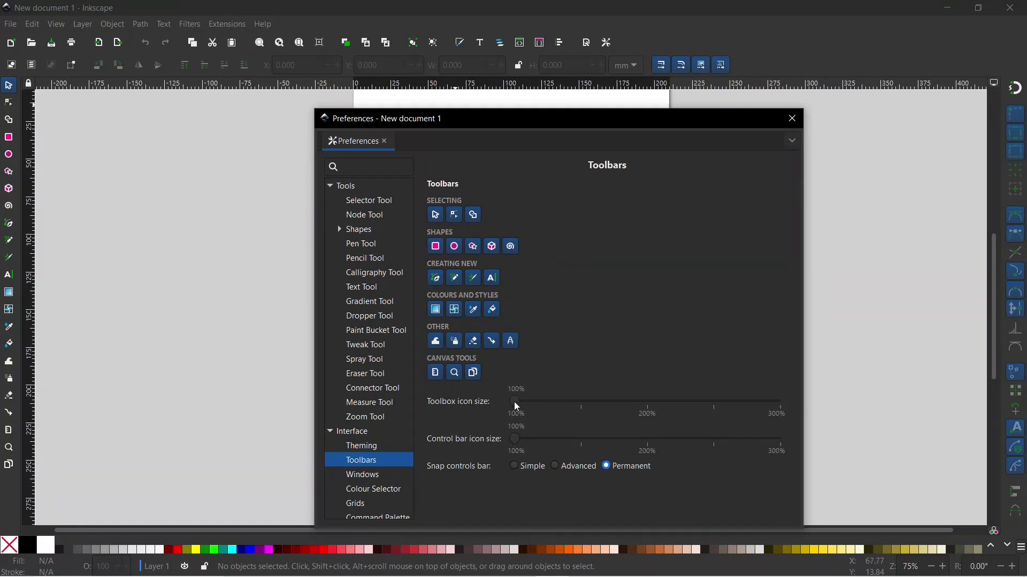
# Set Toolbox icon size to 169% and Control bar icon size to 156%.
pyautogui.moveTo(513, 400); pyautogui.dragTo(556, 401)
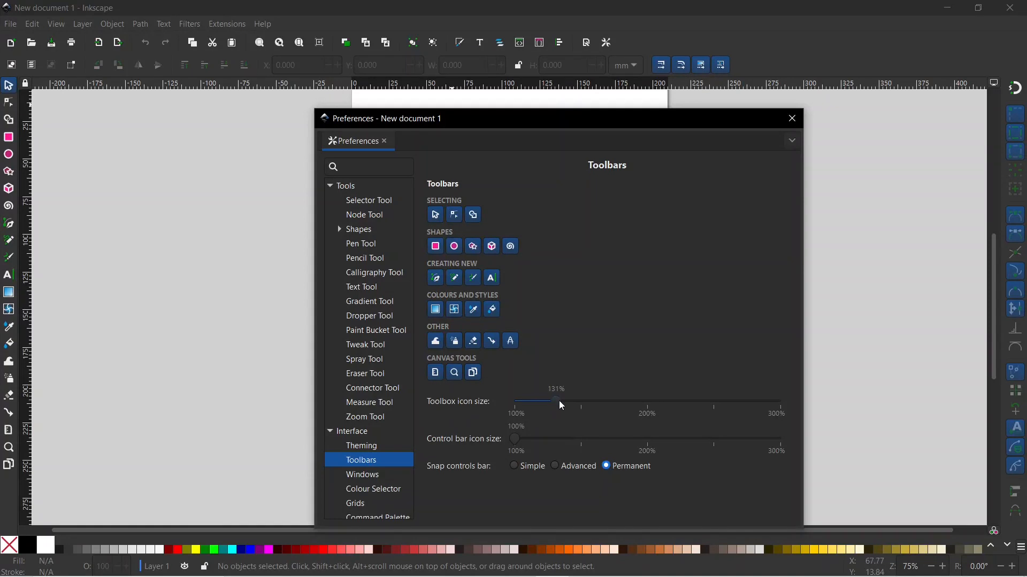
pyautogui.moveTo(556, 400); pyautogui.dragTo(603, 400)
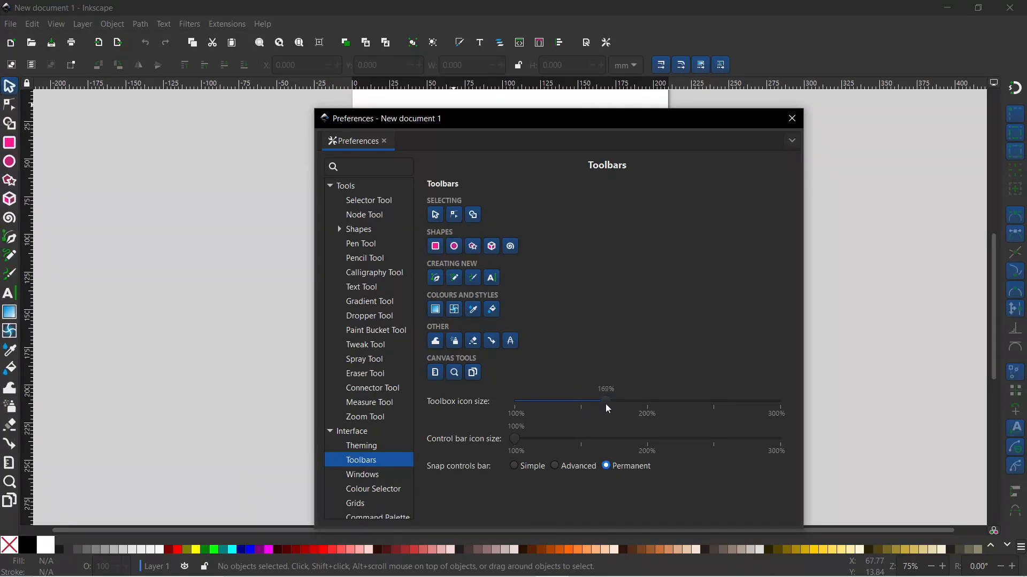
pyautogui.moveTo(594, 405)
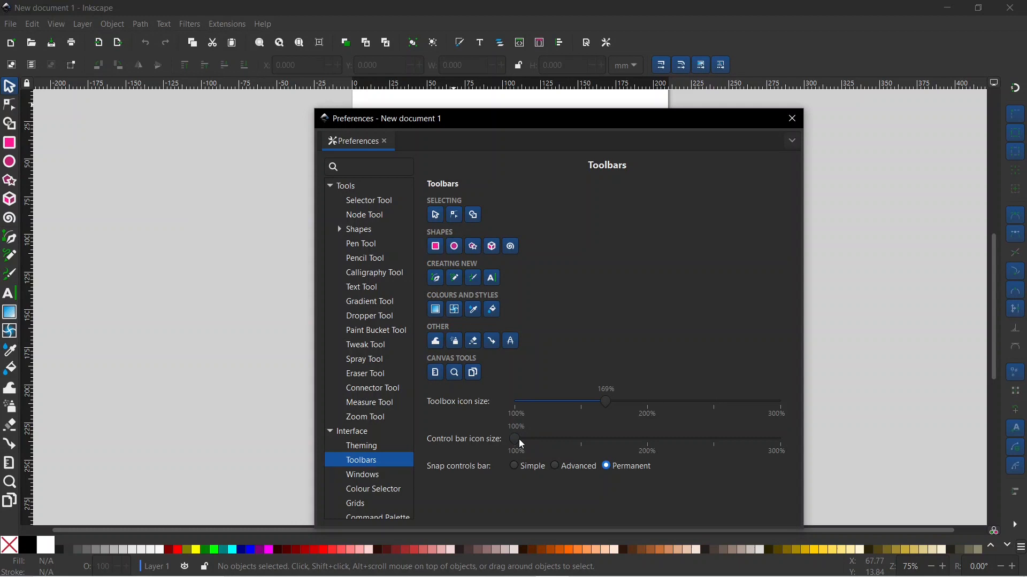
pyautogui.moveTo(1016, 523)
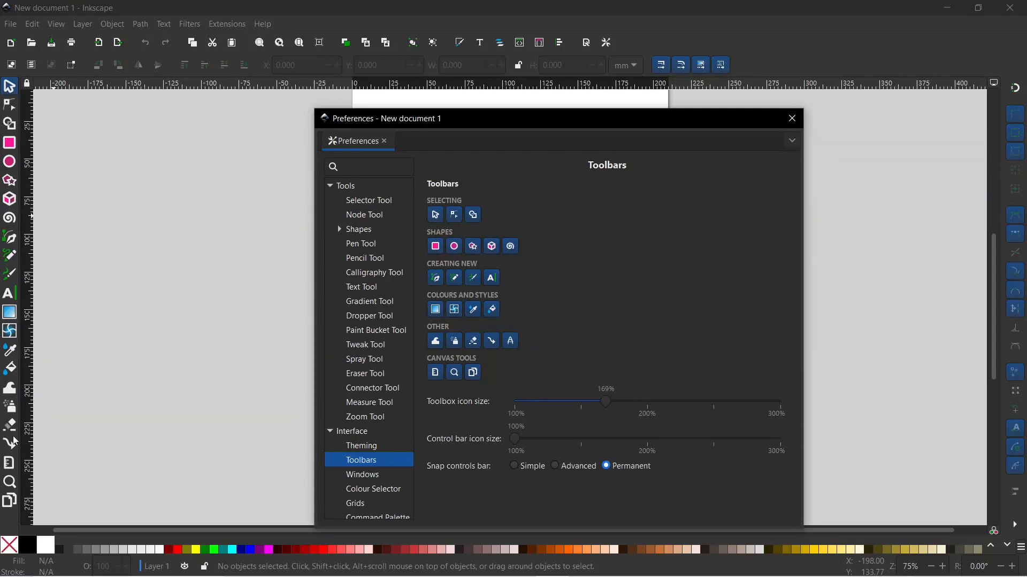
pyautogui.moveTo(34, 450)
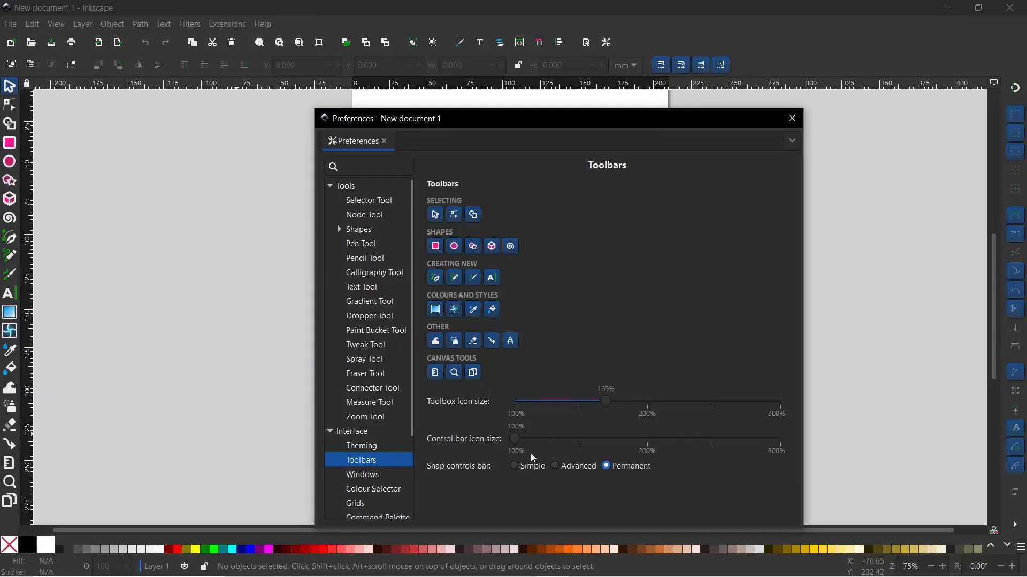
pyautogui.moveTo(514, 438); pyautogui.dragTo(581, 438)
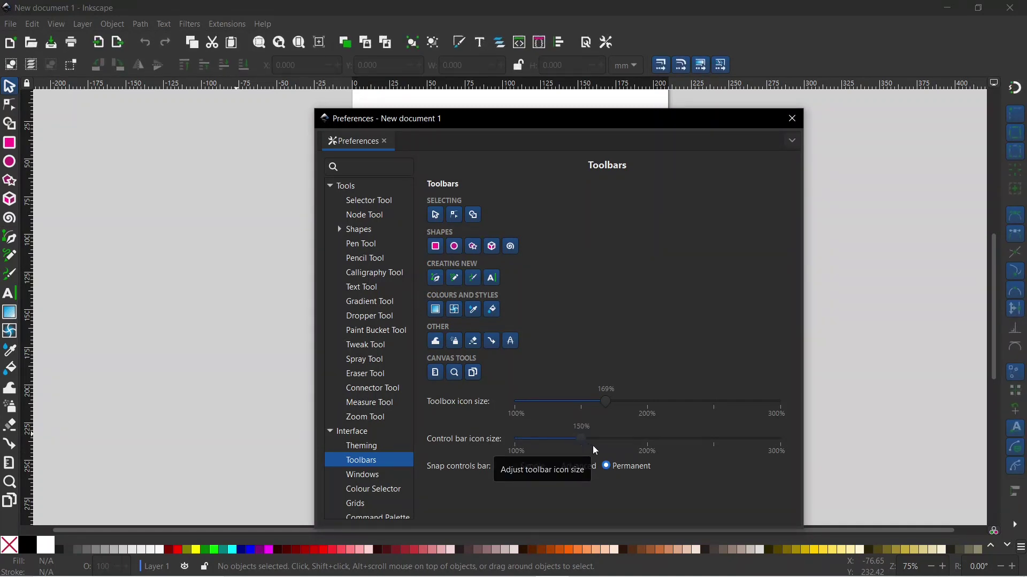
pyautogui.moveTo(579, 439); pyautogui.dragTo(588, 438)
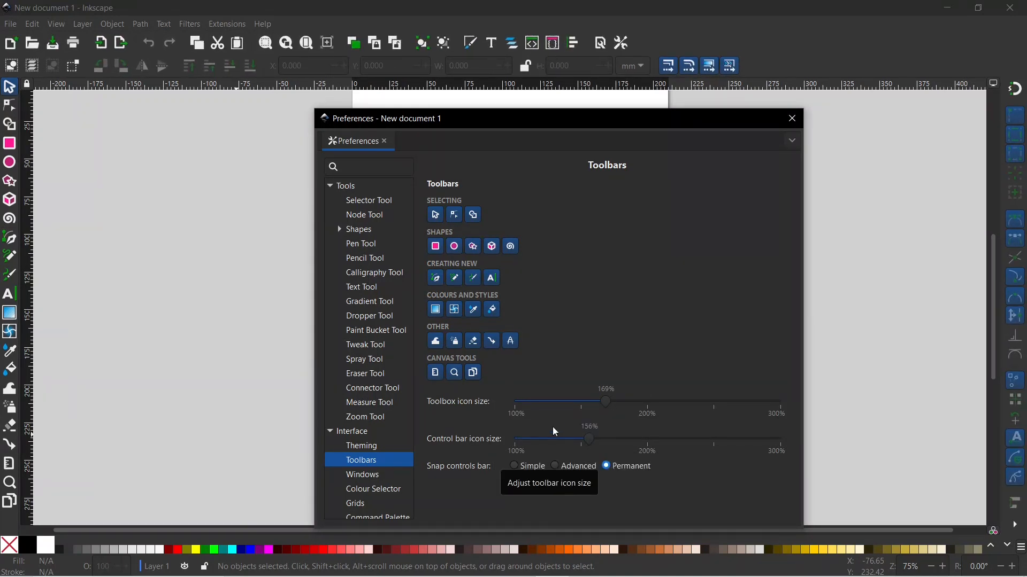
pyautogui.moveTo(494, 361)
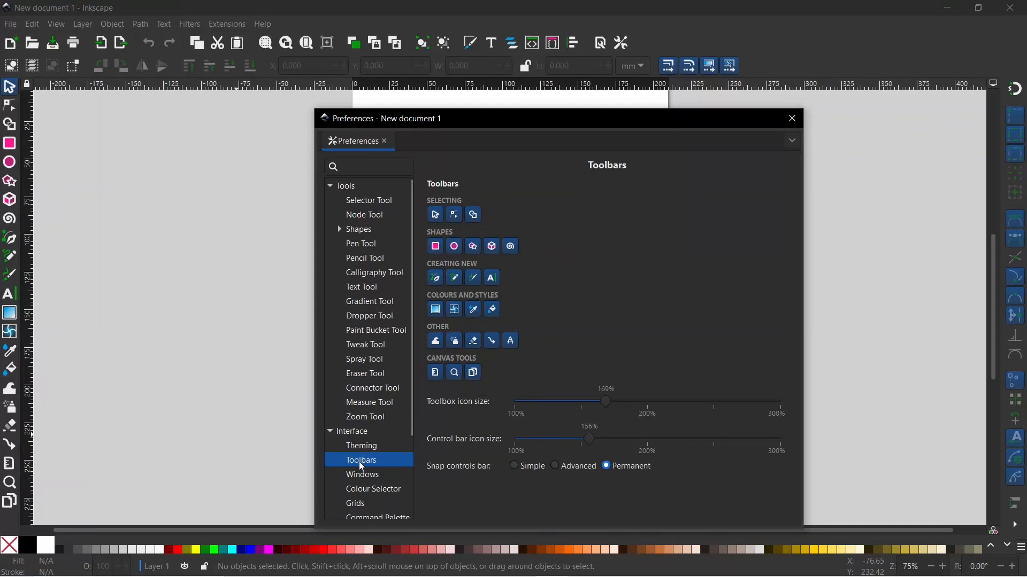
# In Theming, choose the system Adwaita GTK theme and keep Use dark theme ticked.
pyautogui.click(361, 445)
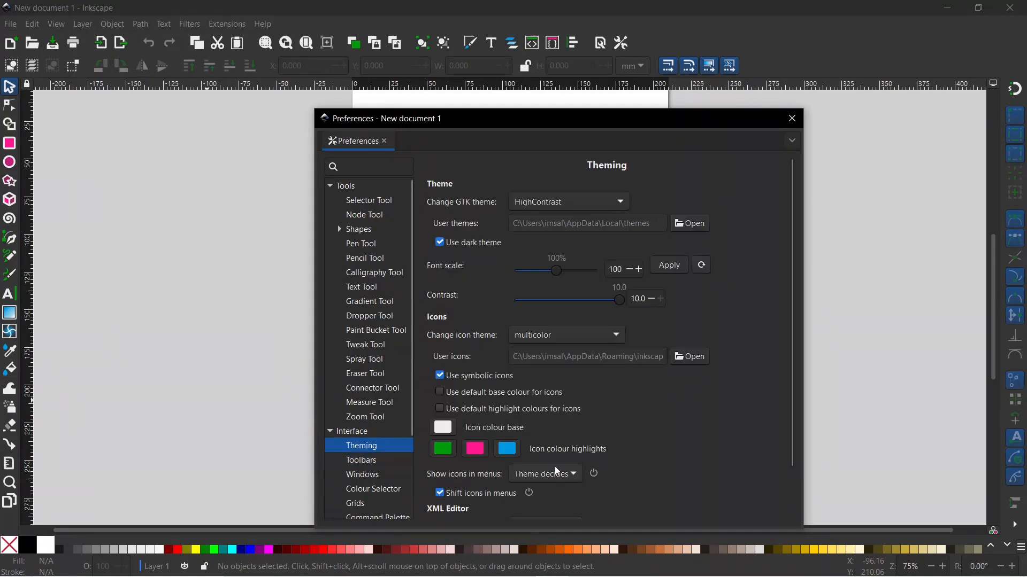
pyautogui.moveTo(494, 329)
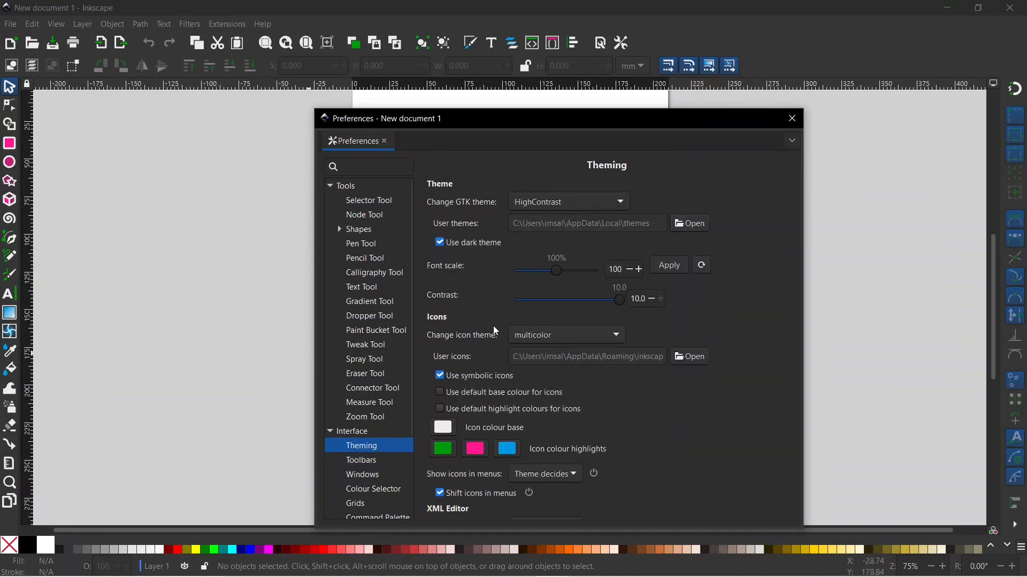
pyautogui.moveTo(514, 377)
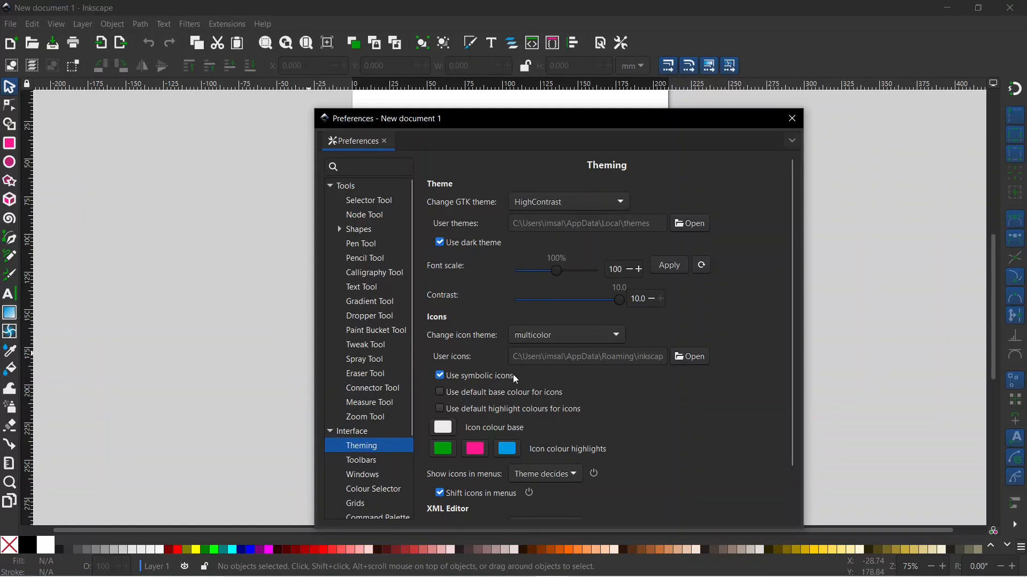
pyautogui.moveTo(486, 204)
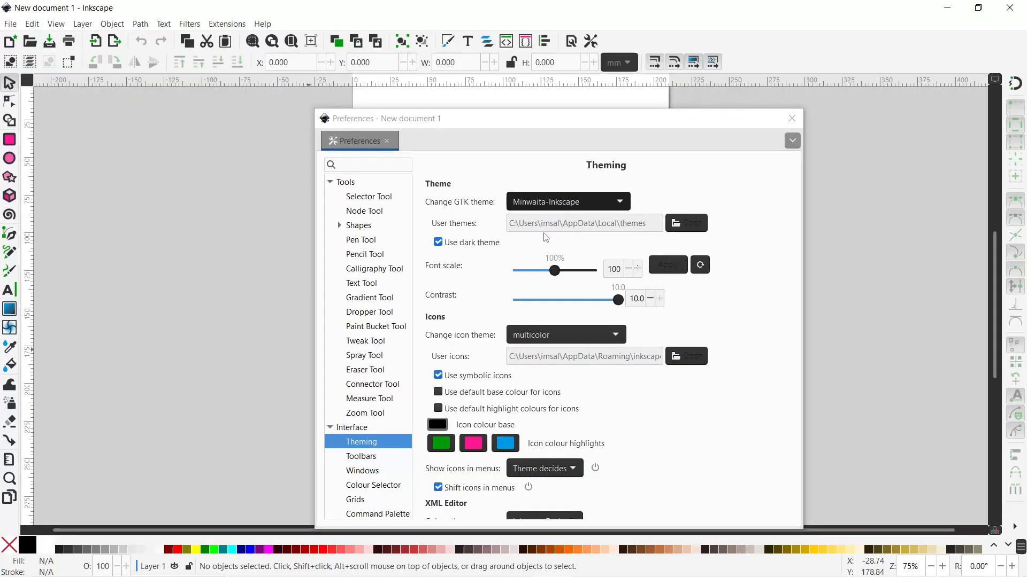
pyautogui.click(438, 242)
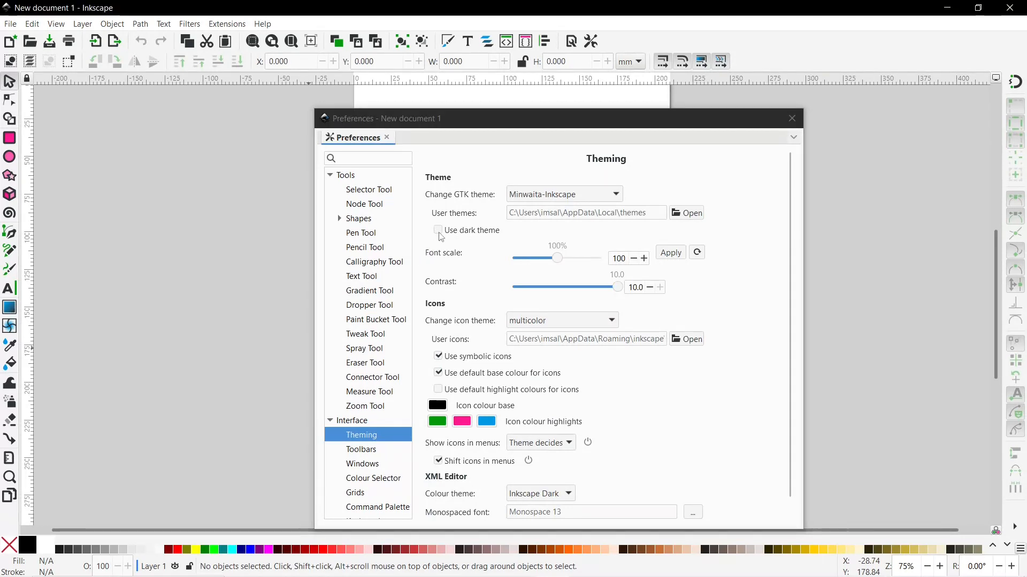
pyautogui.click(438, 230)
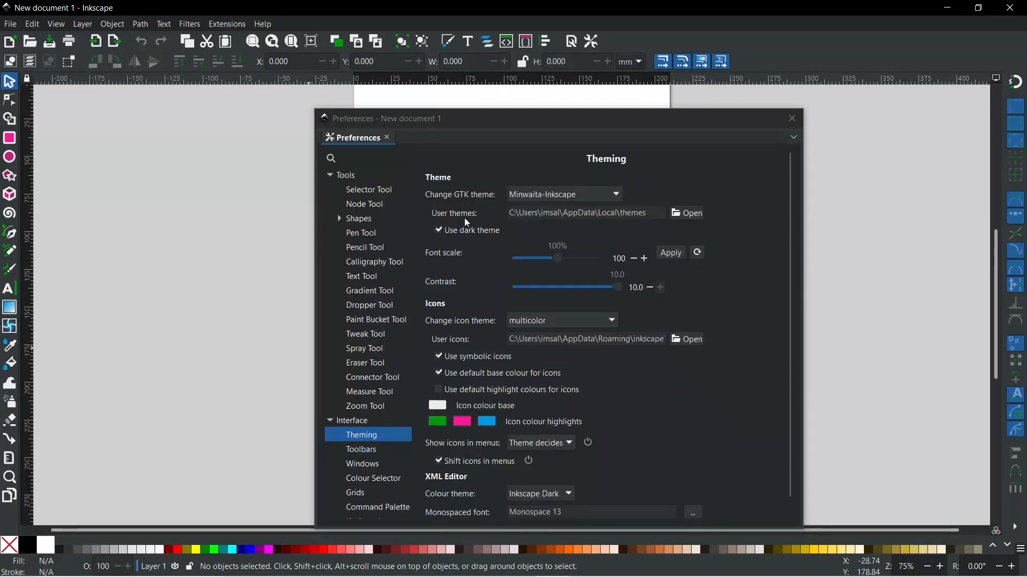
pyautogui.click(564, 194)
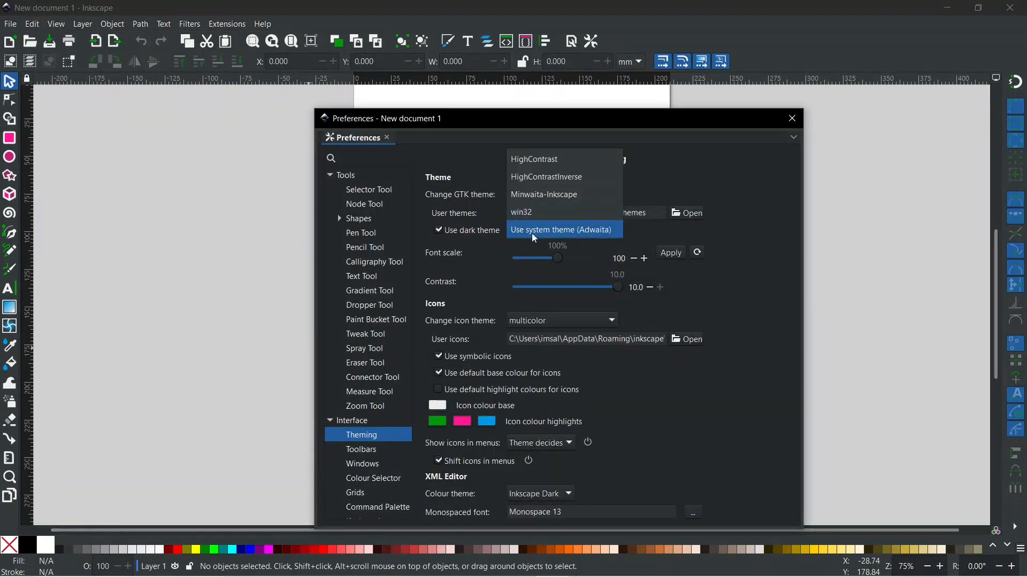
pyautogui.click(562, 229)
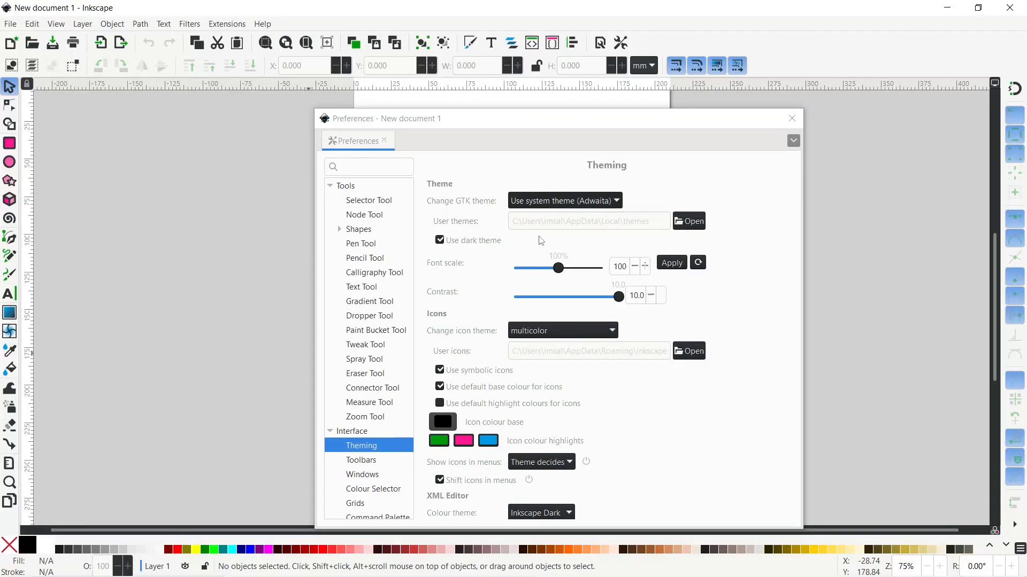
pyautogui.click(440, 242)
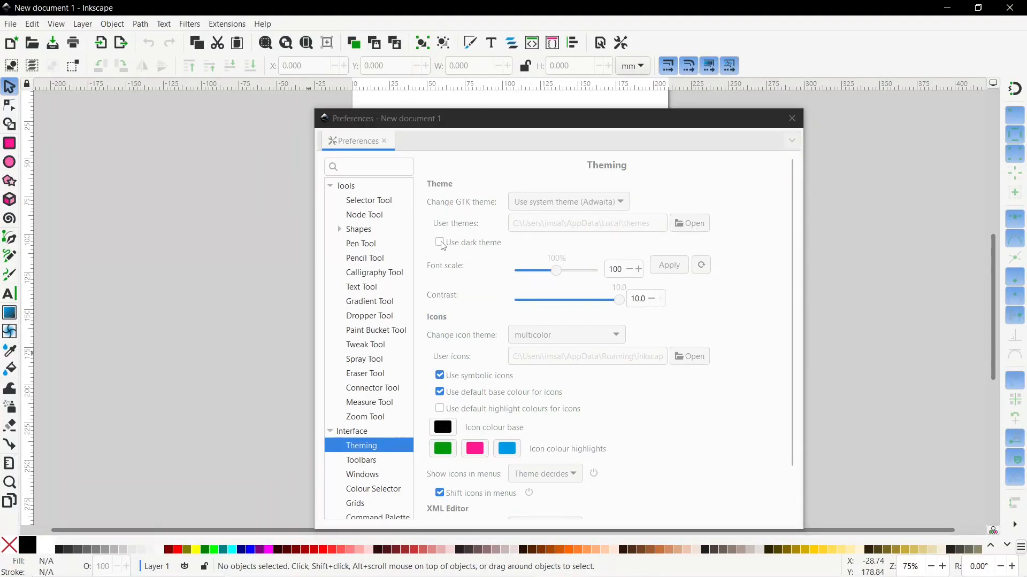
pyautogui.click(440, 242)
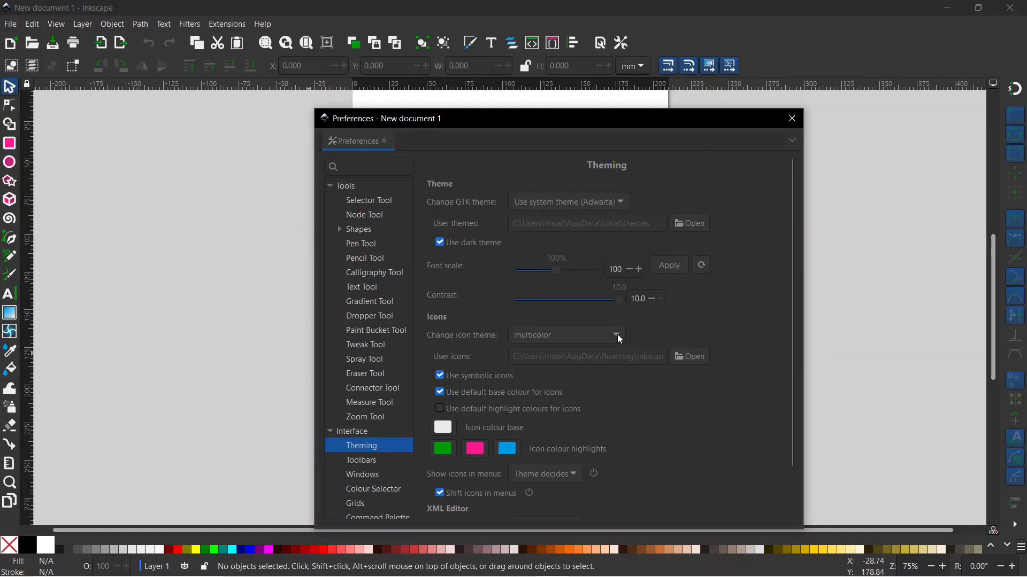
# Try the Tango and Adwaita icon sets, then close the Preferences window.
pyautogui.click(618, 335)
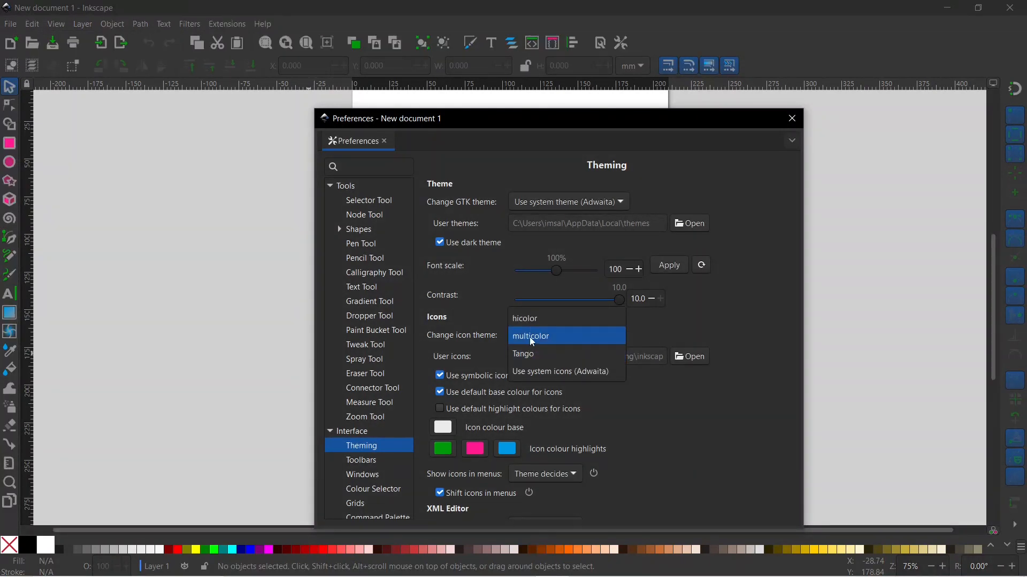
pyautogui.moveTo(523, 354)
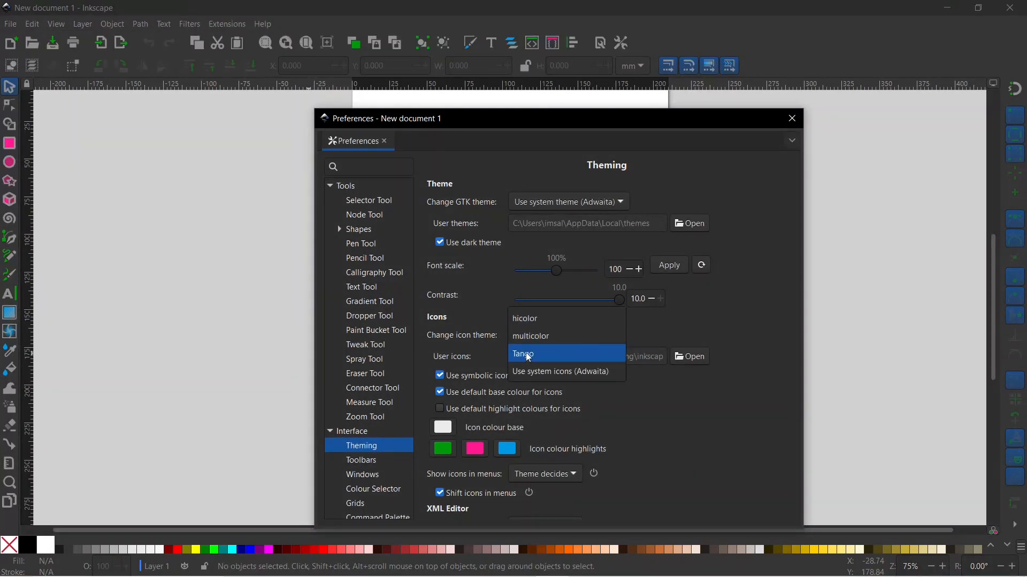
pyautogui.click(523, 353)
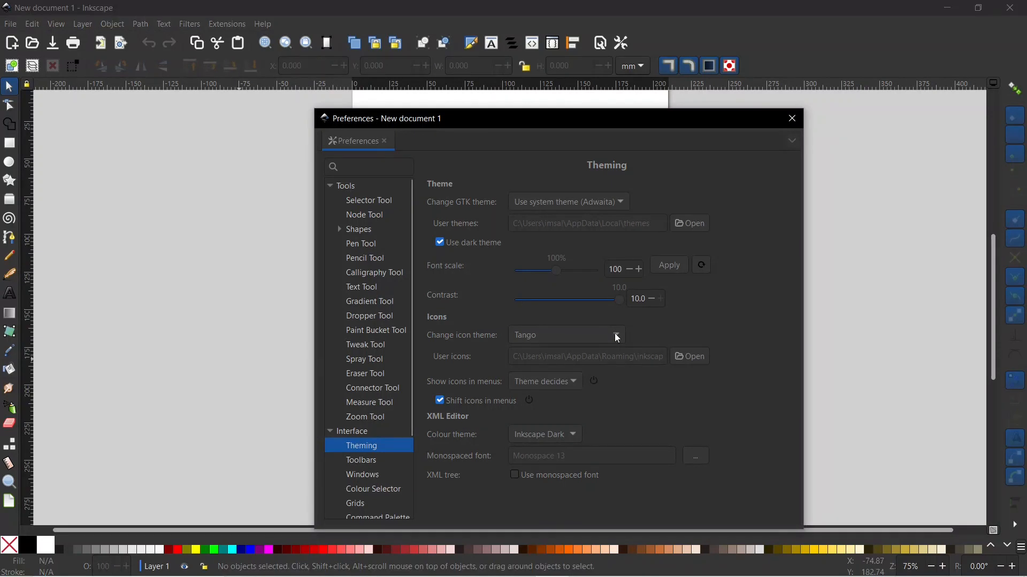
pyautogui.click(566, 335)
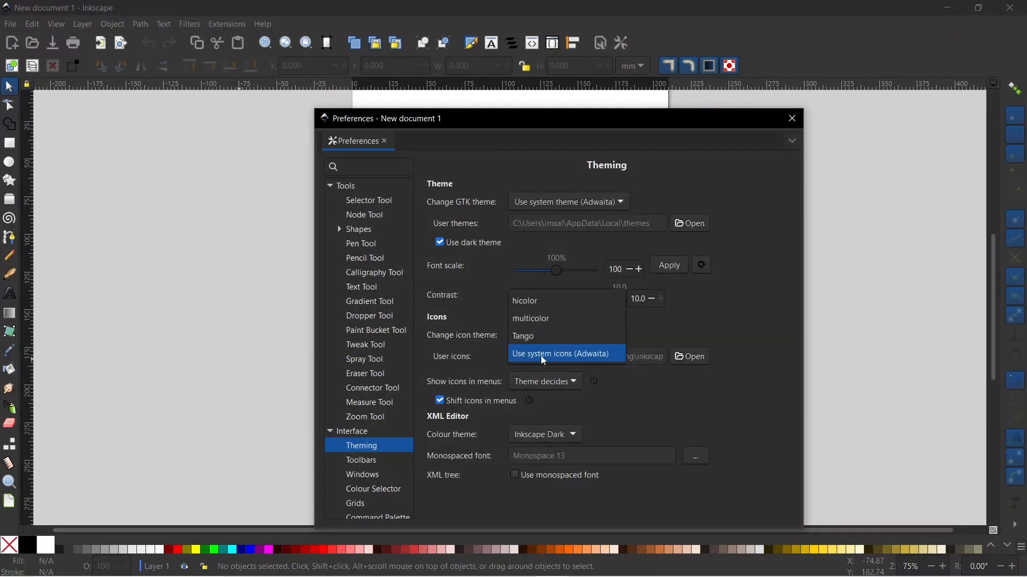
pyautogui.click(560, 354)
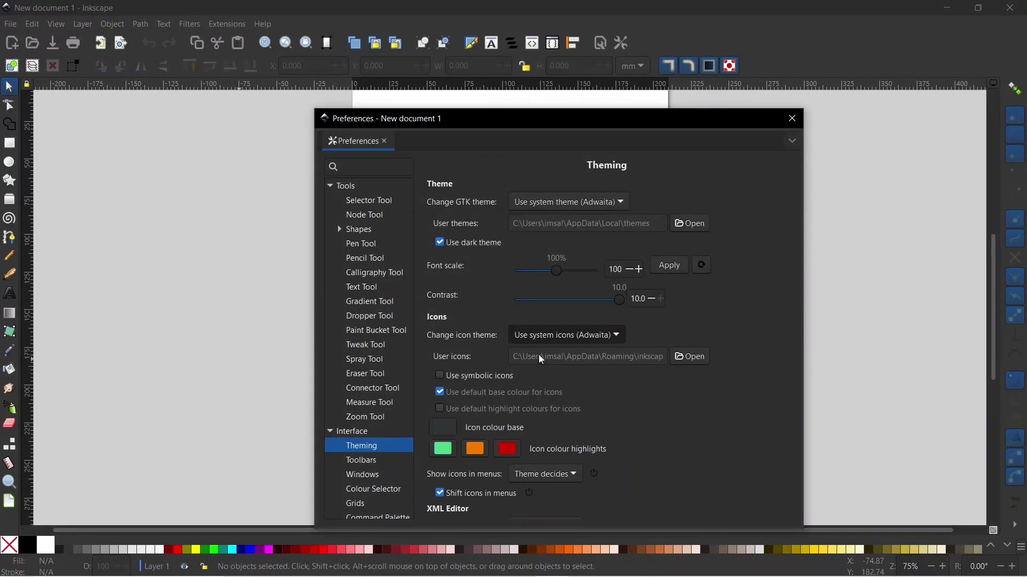
pyautogui.moveTo(541, 357)
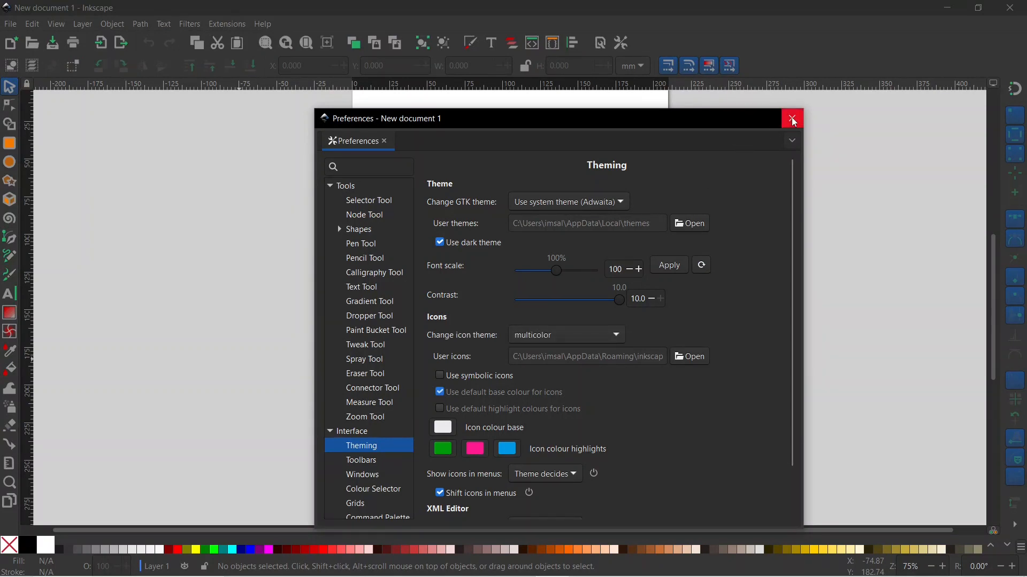
pyautogui.click(792, 118)
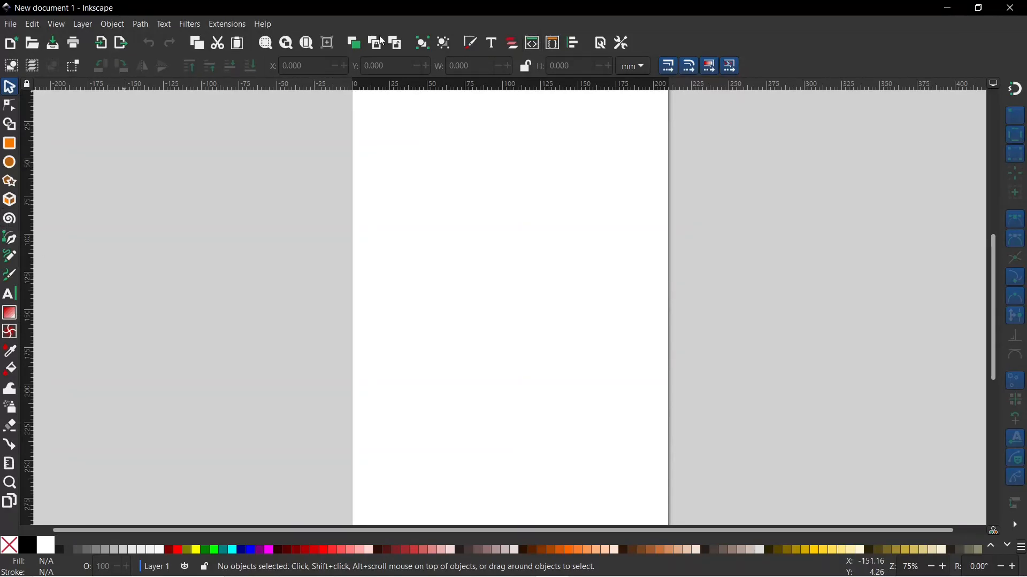
pyautogui.click(56, 24)
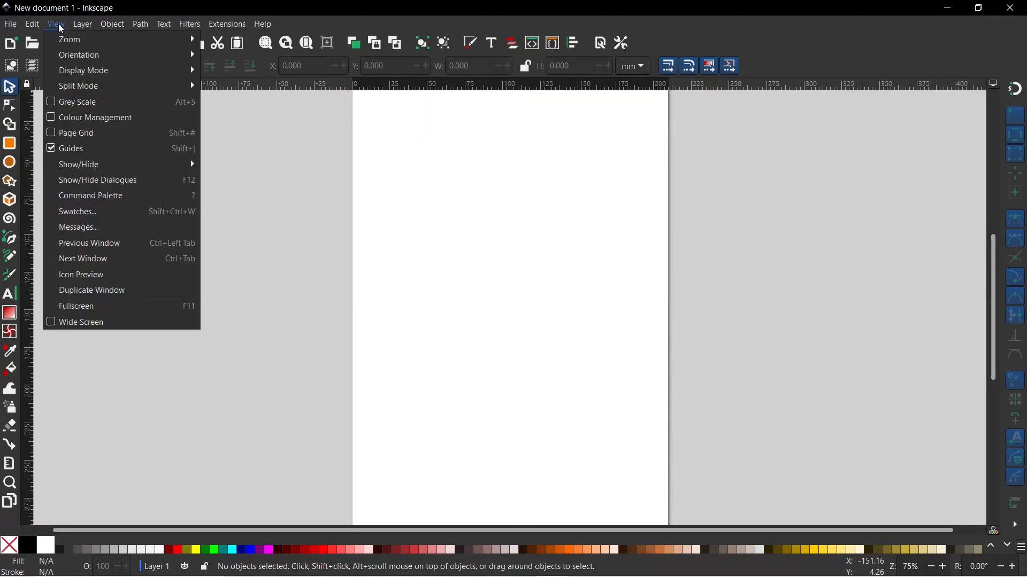
pyautogui.moveTo(79, 164)
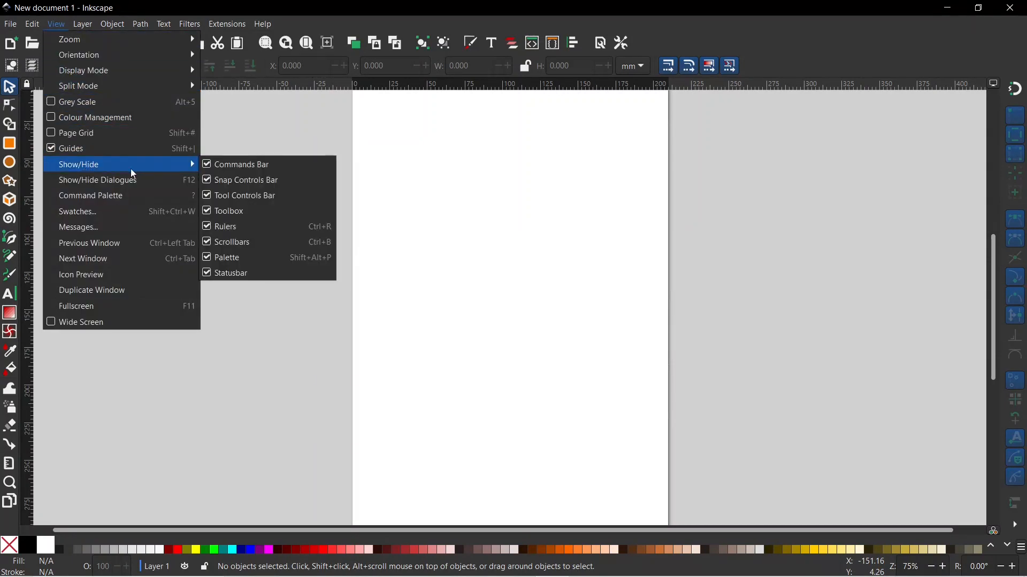
pyautogui.moveTo(267, 273)
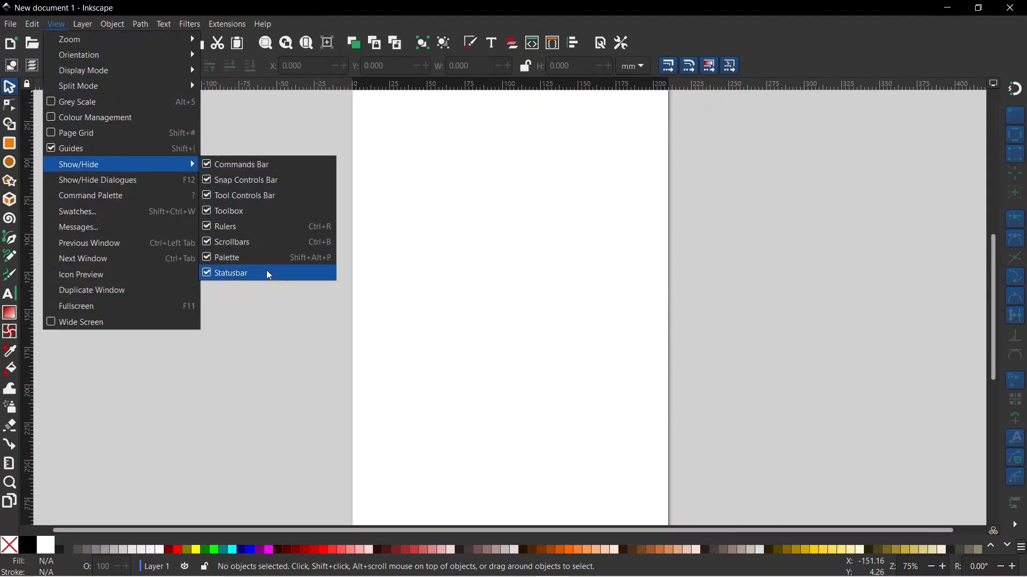
pyautogui.moveTo(237, 171)
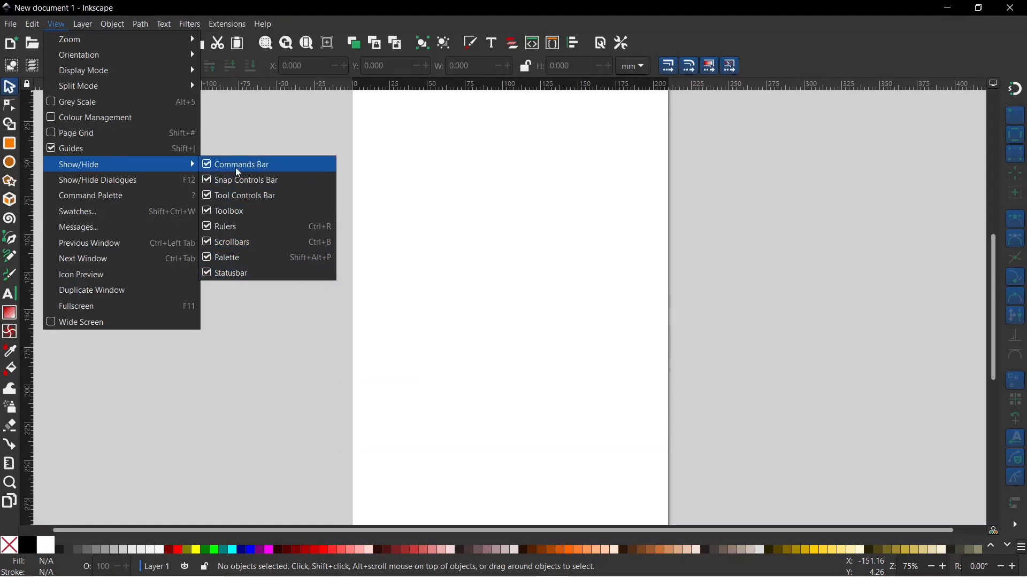
pyautogui.moveTo(236, 169)
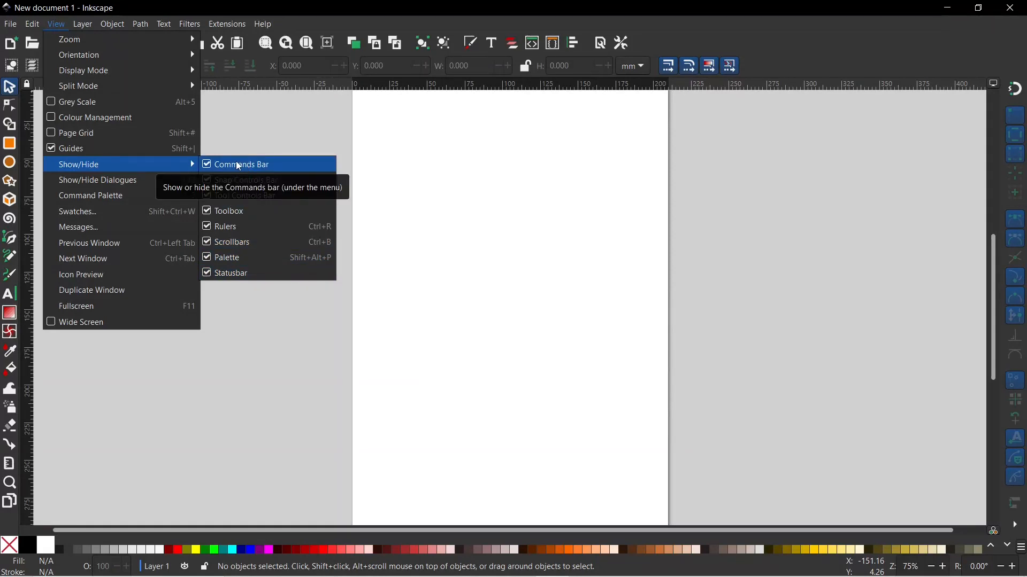
pyautogui.click(241, 164)
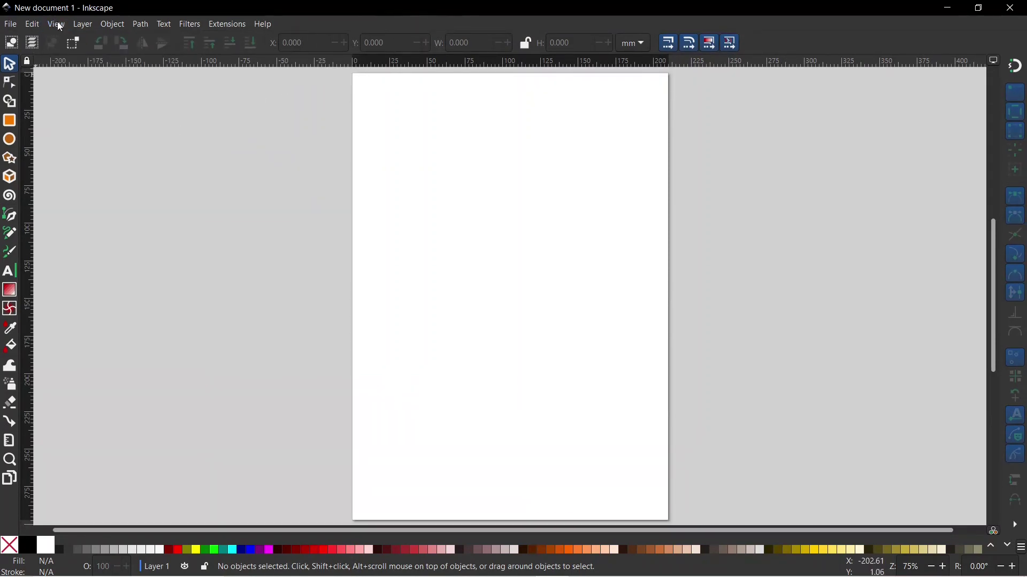
pyautogui.click(56, 24)
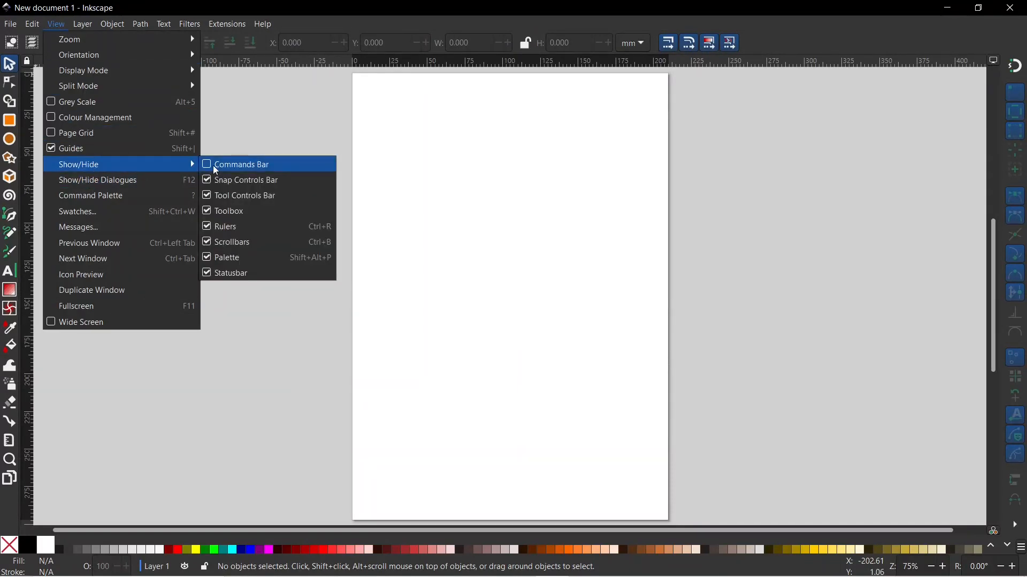
pyautogui.click(240, 164)
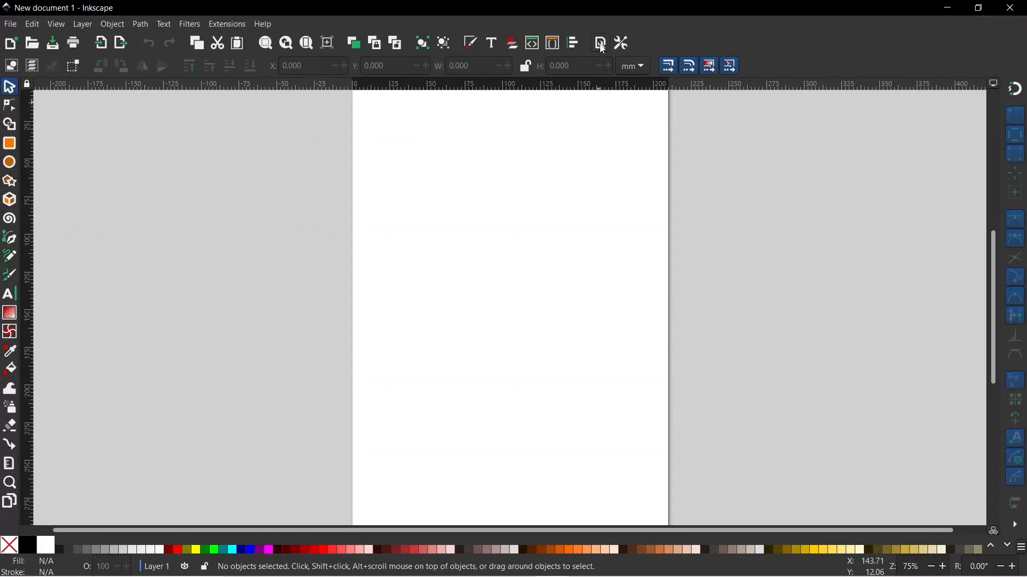
pyautogui.moveTo(599, 43)
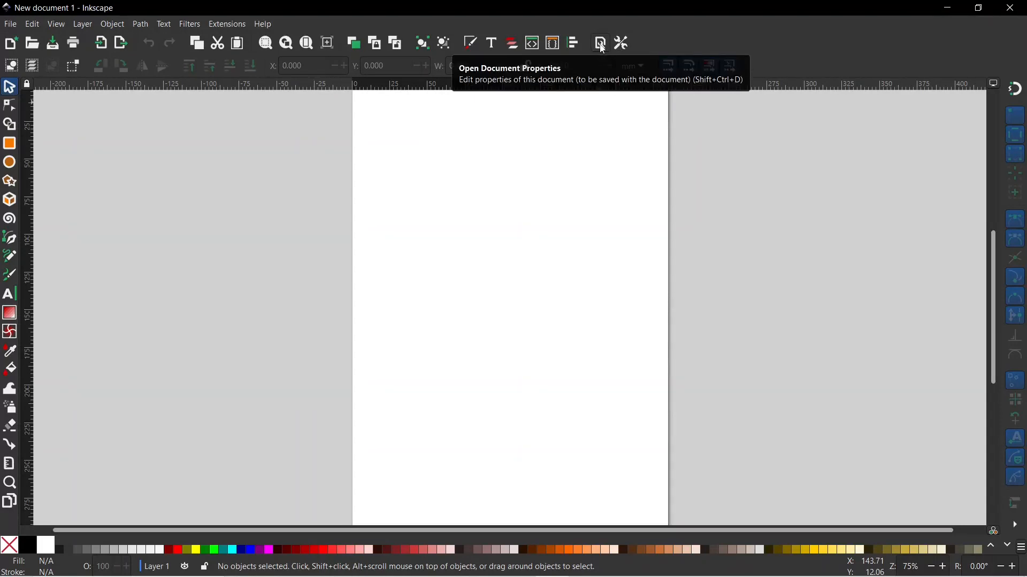
# Open Document Properties for the A4 page and bring up the white page background colour.
pyautogui.click(599, 43)
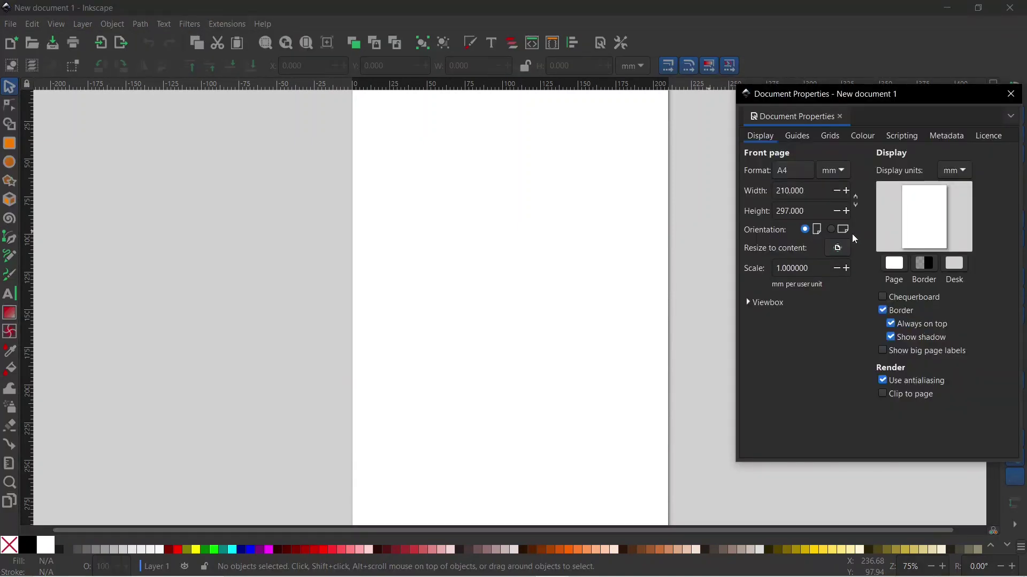
pyautogui.moveTo(880, 228)
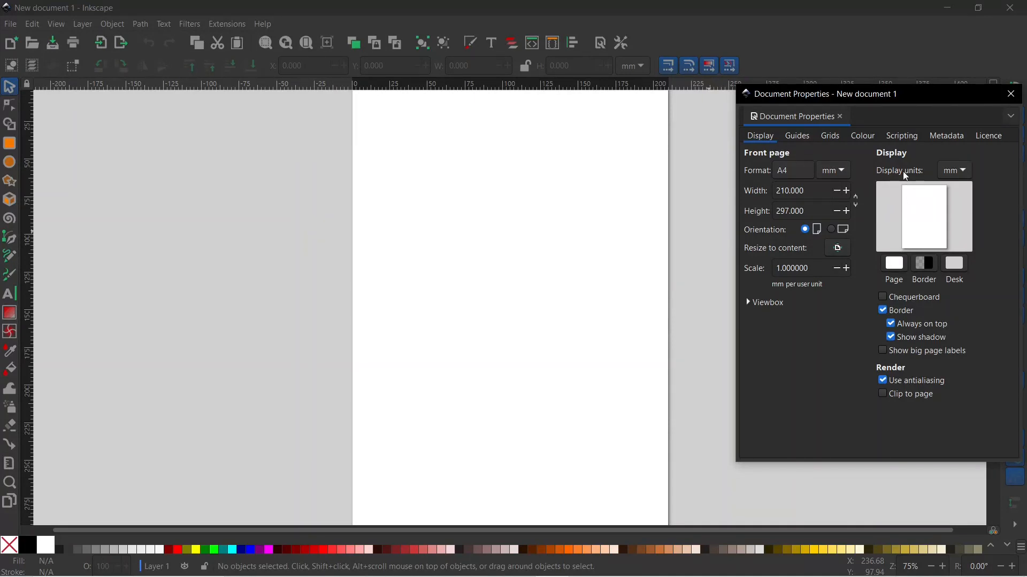
pyautogui.moveTo(966, 178)
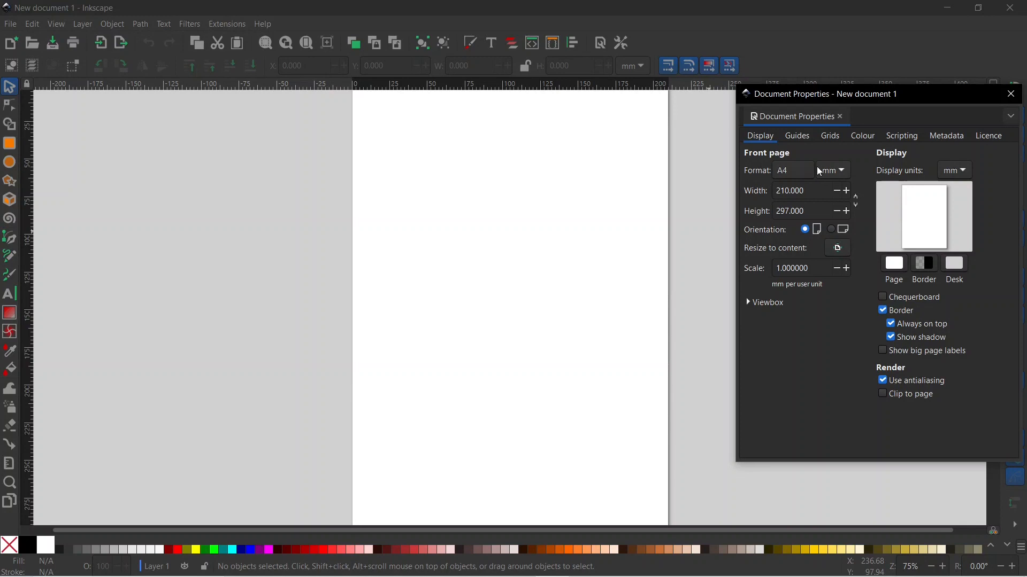
pyautogui.moveTo(780, 236)
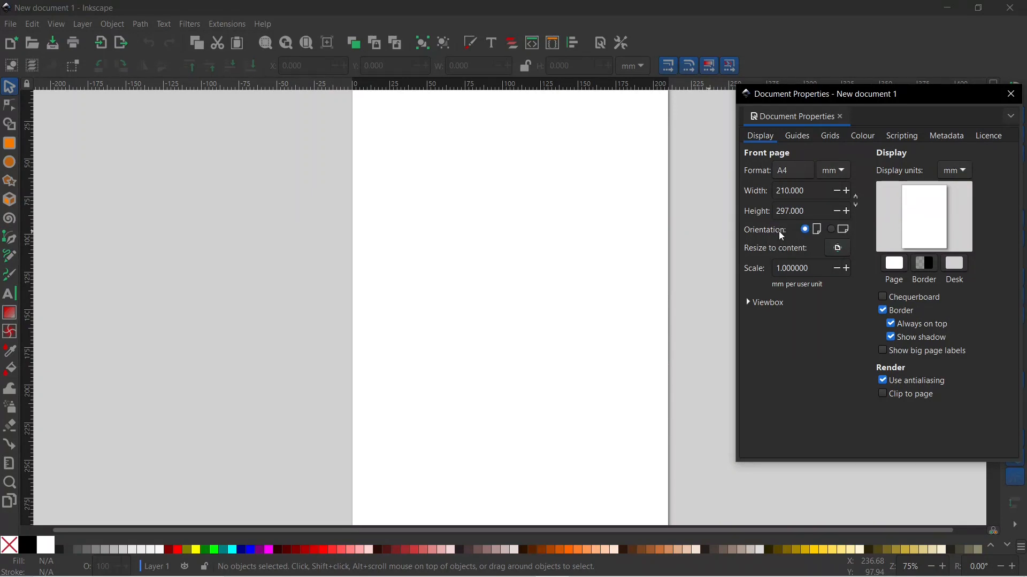
pyautogui.moveTo(939, 337)
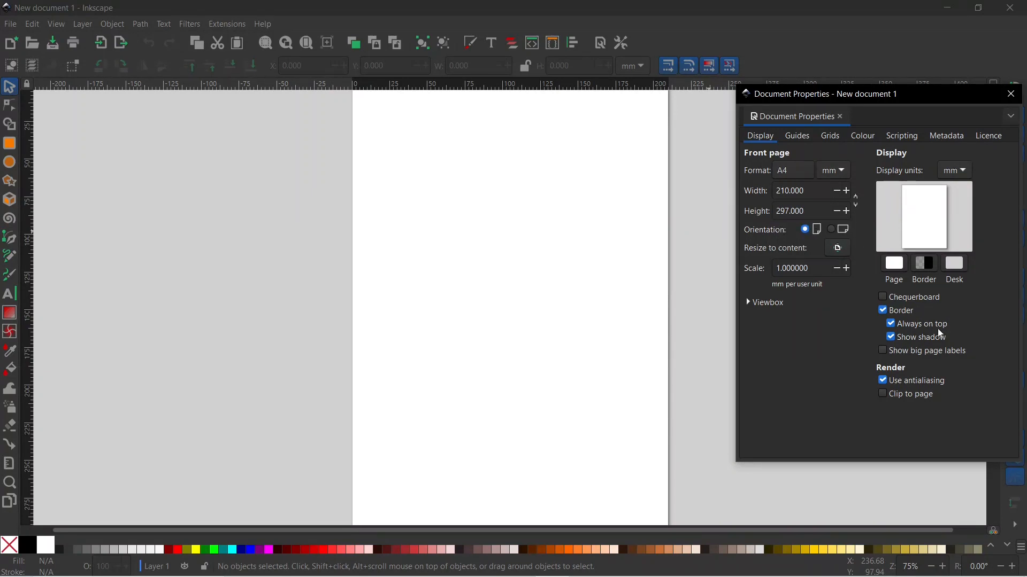
pyautogui.click(883, 310)
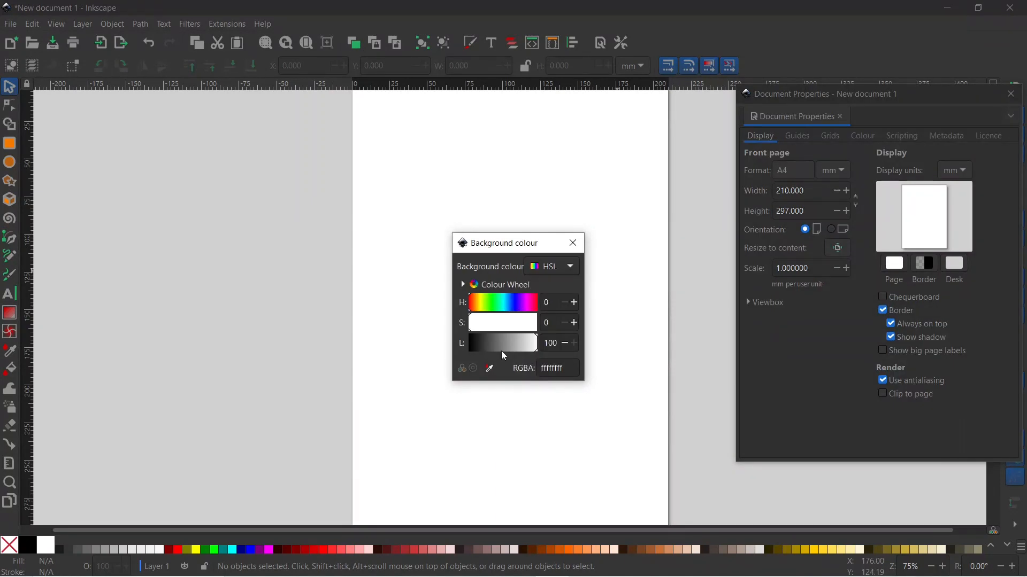
# Darken the page background toward grey, then lower the desk colour's lightness.
pyautogui.moveTo(534, 343); pyautogui.dragTo(507, 343)
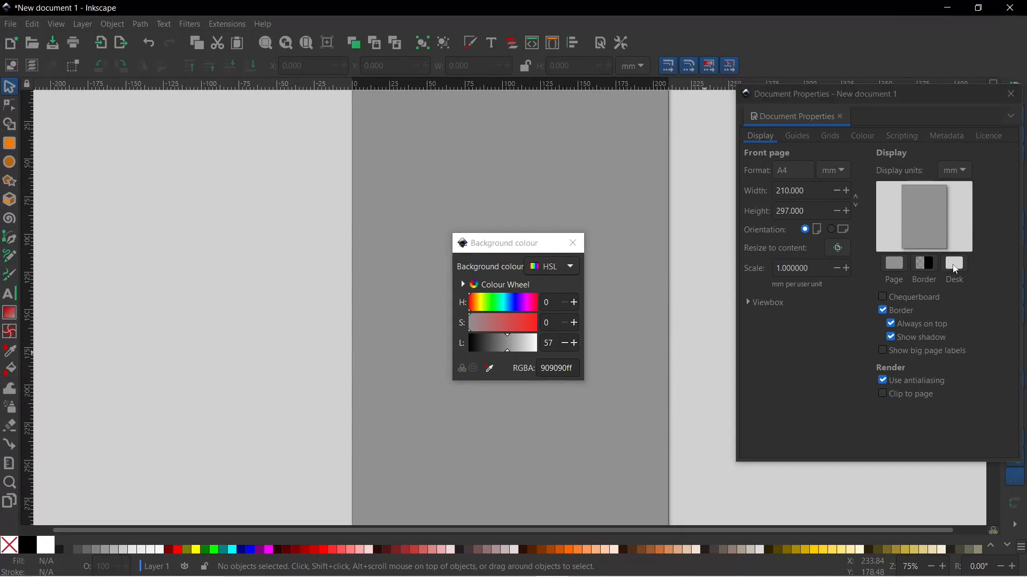
pyautogui.click(954, 263)
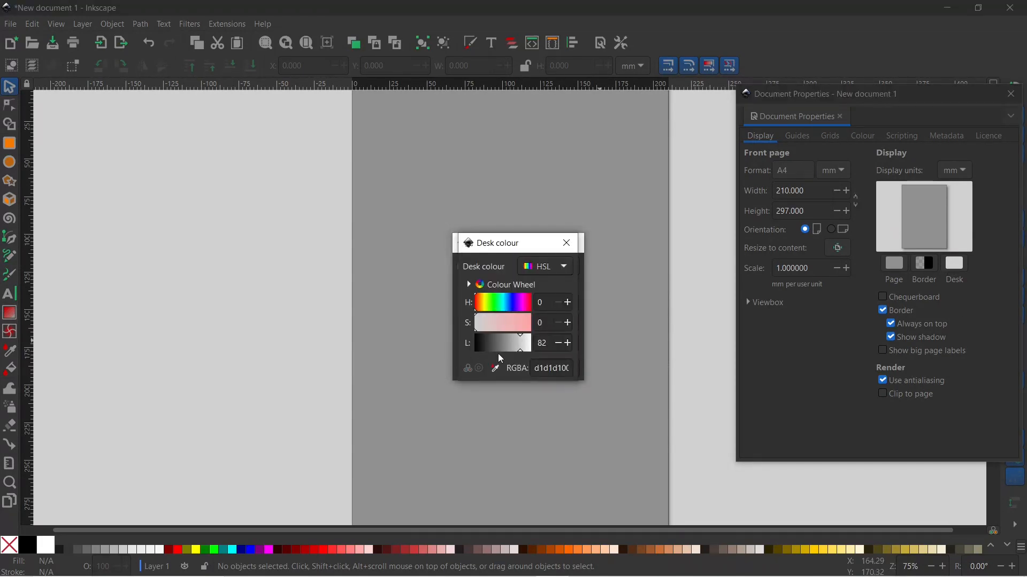
pyautogui.moveTo(519, 343); pyautogui.dragTo(502, 343)
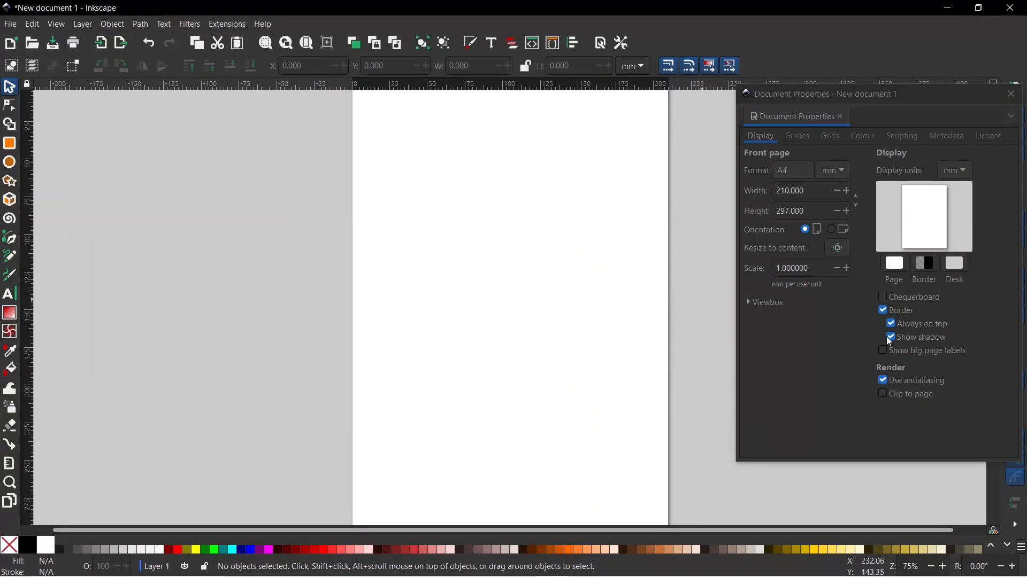
# Turn off the page border, adjust the desk colour, and close Document Properties.
pyautogui.click(882, 310)
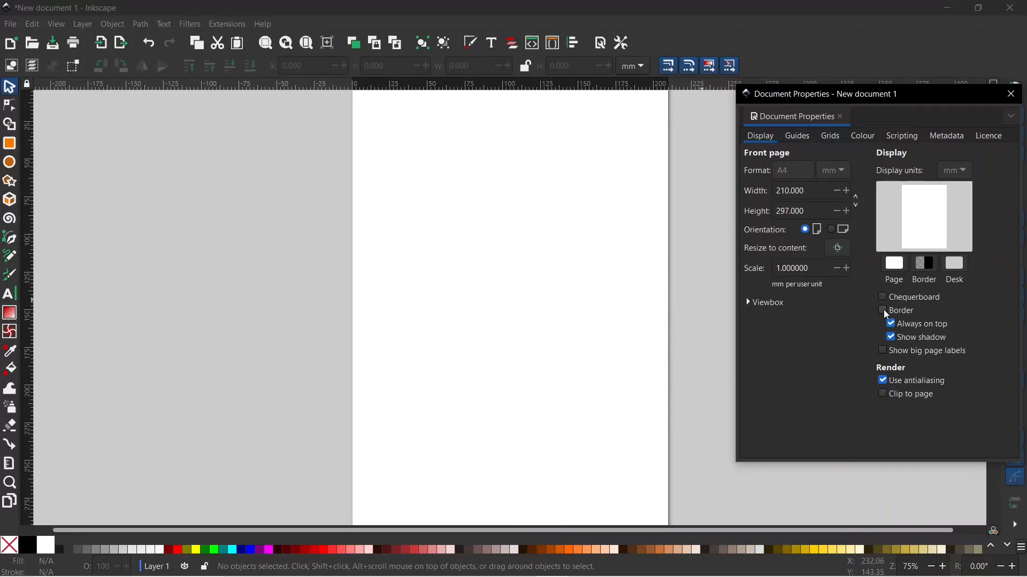
pyautogui.click(954, 263)
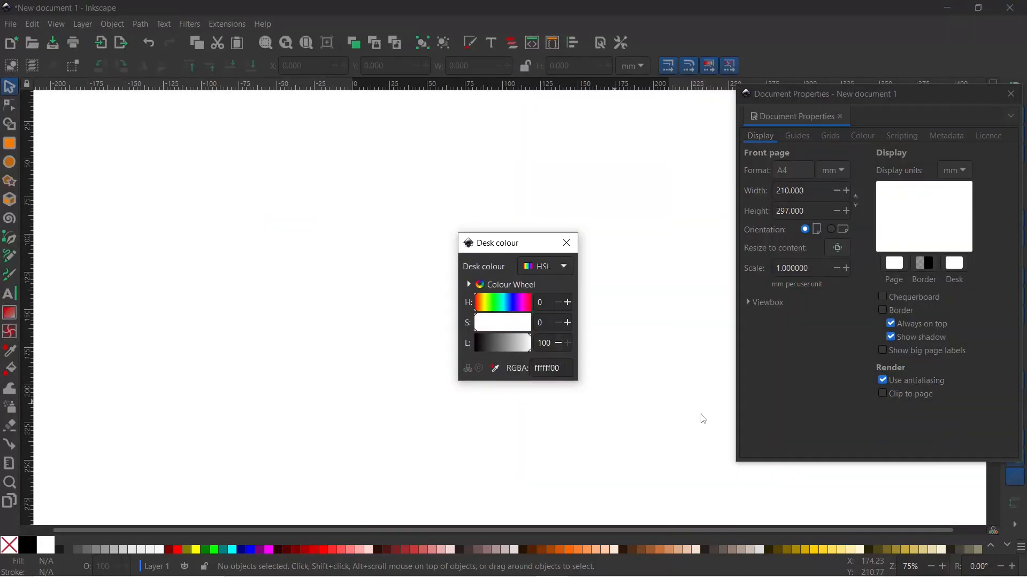
pyautogui.click(566, 242)
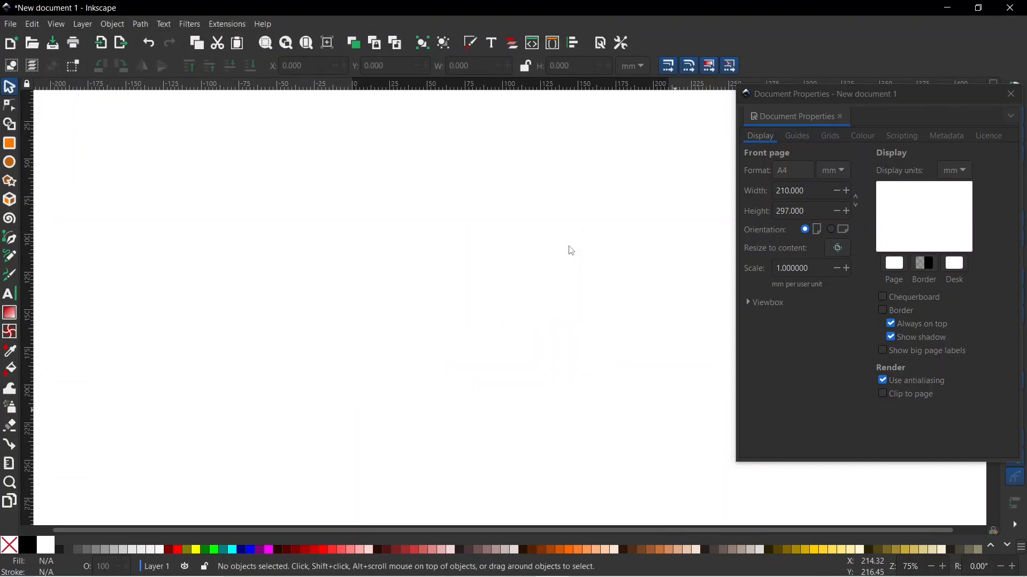
pyautogui.moveTo(505, 374)
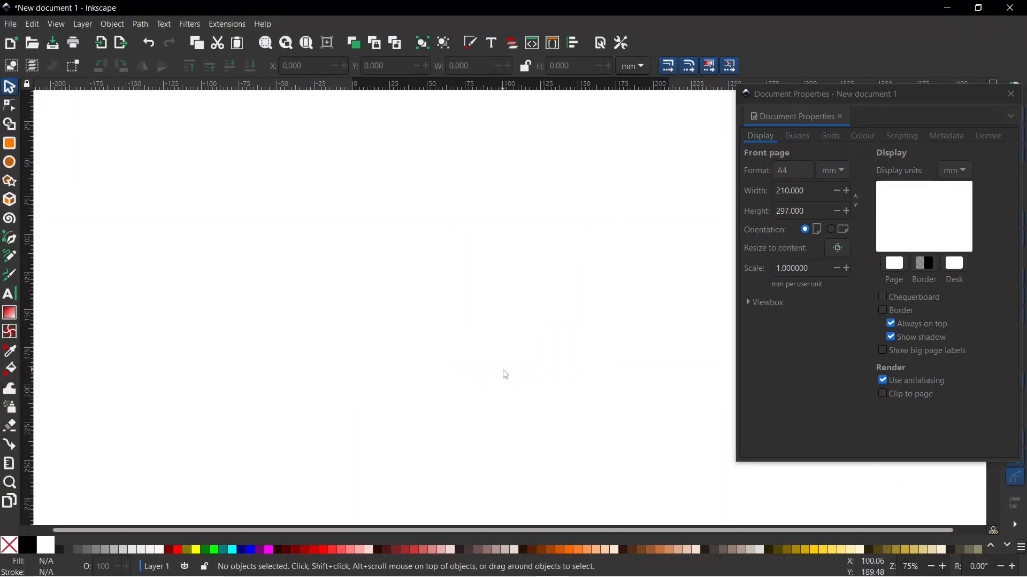
pyautogui.click(1011, 94)
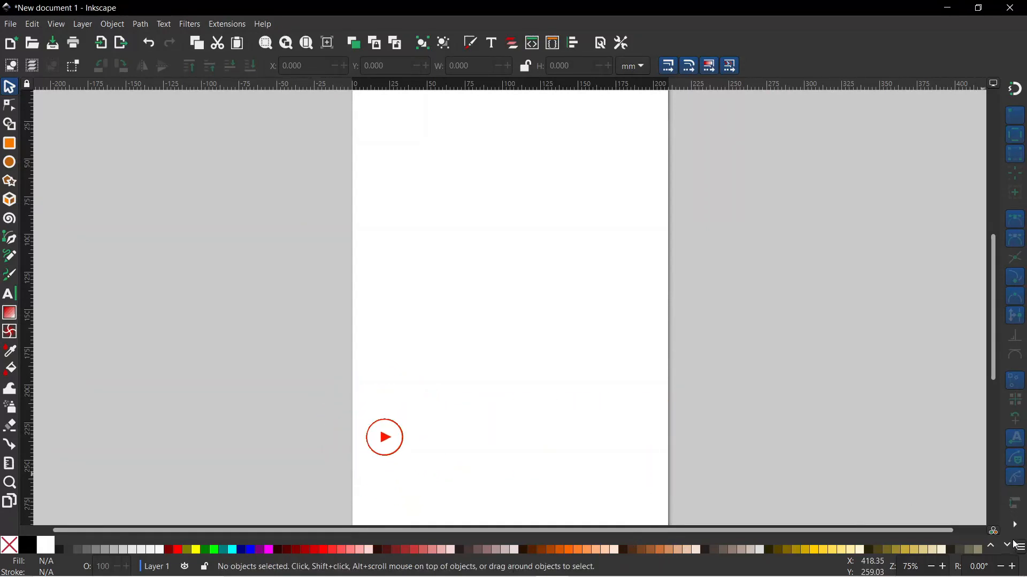
# Set the palette tile size to 17, toggling Enlarge pinned colours off and back on.
pyautogui.click(1019, 546)
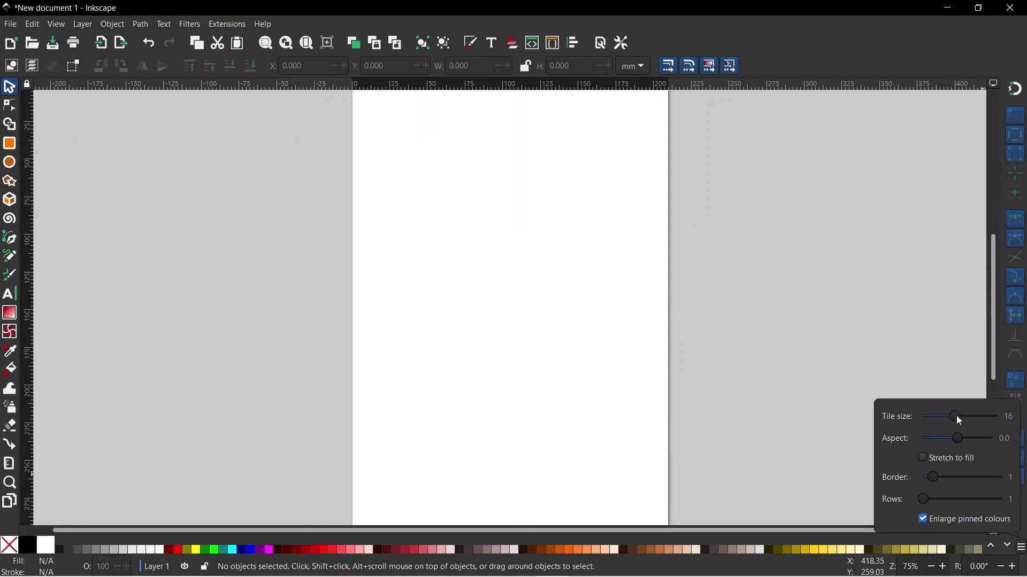
pyautogui.moveTo(954, 416); pyautogui.dragTo(958, 416)
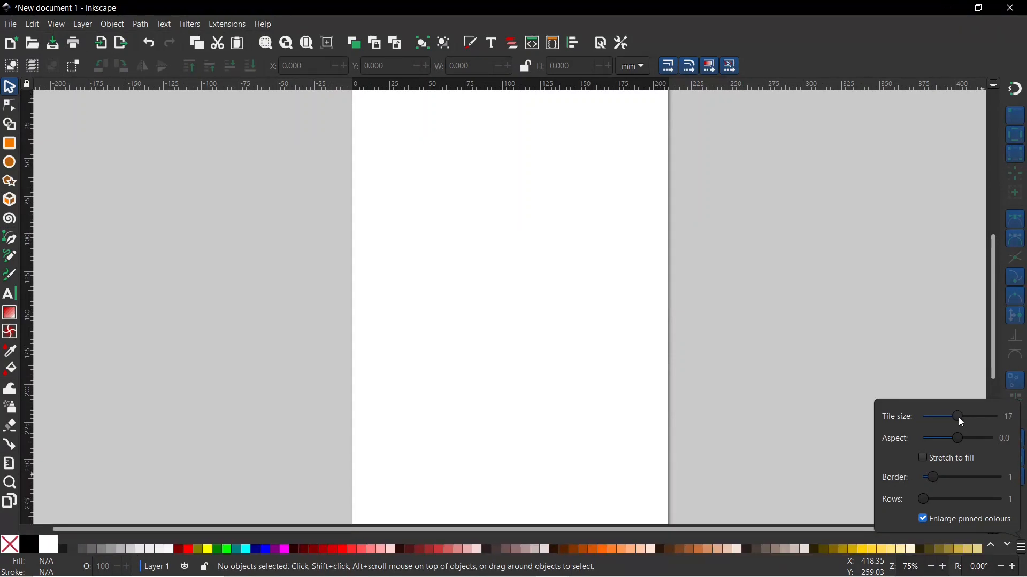
pyautogui.moveTo(926, 509)
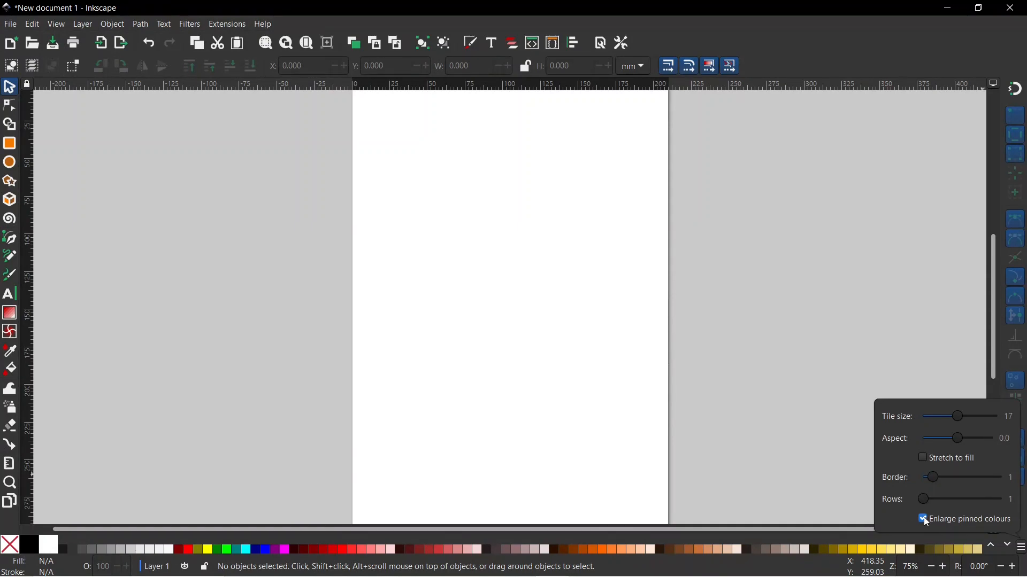
pyautogui.click(922, 518)
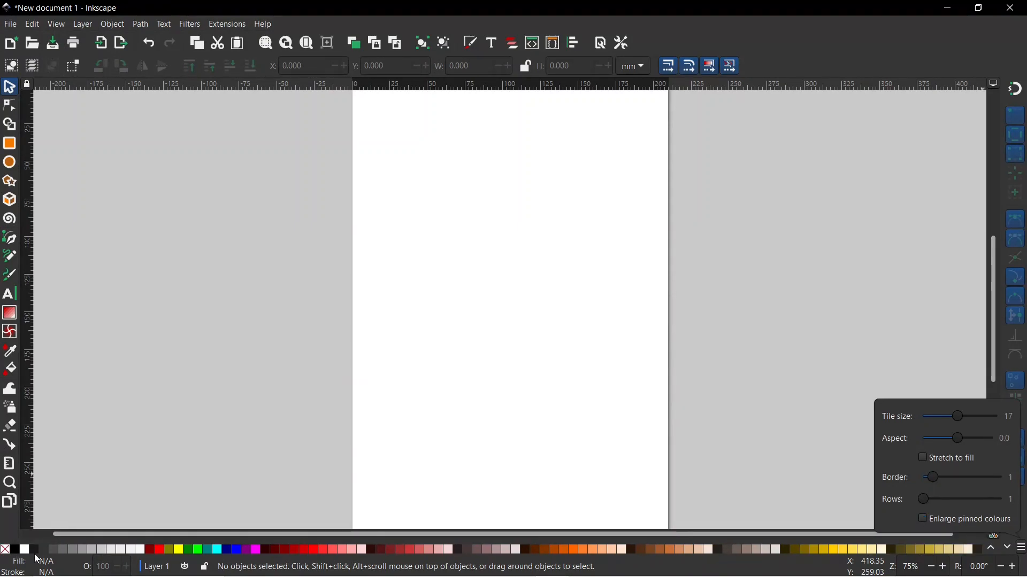
pyautogui.moveTo(287, 555)
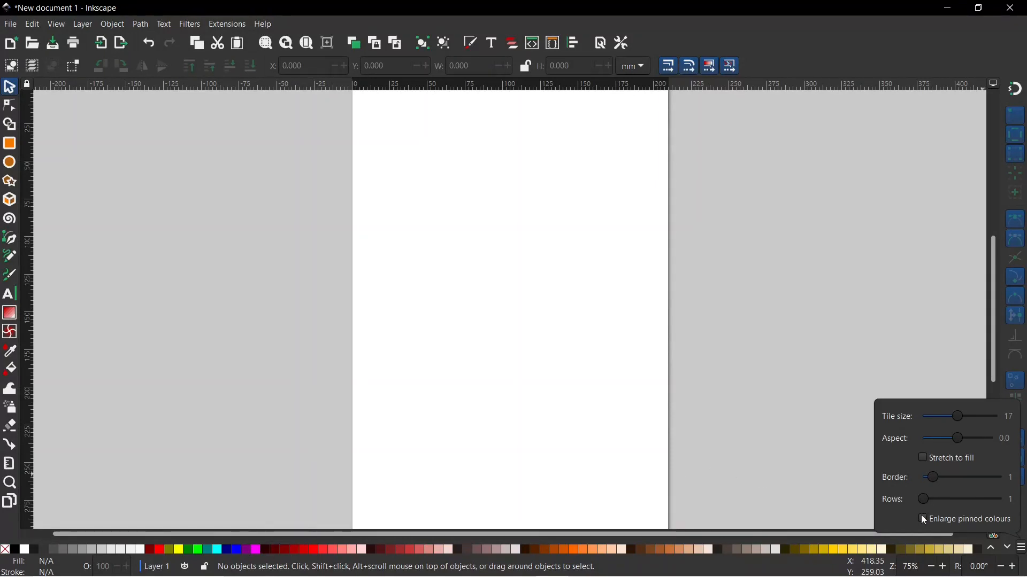
pyautogui.click(922, 519)
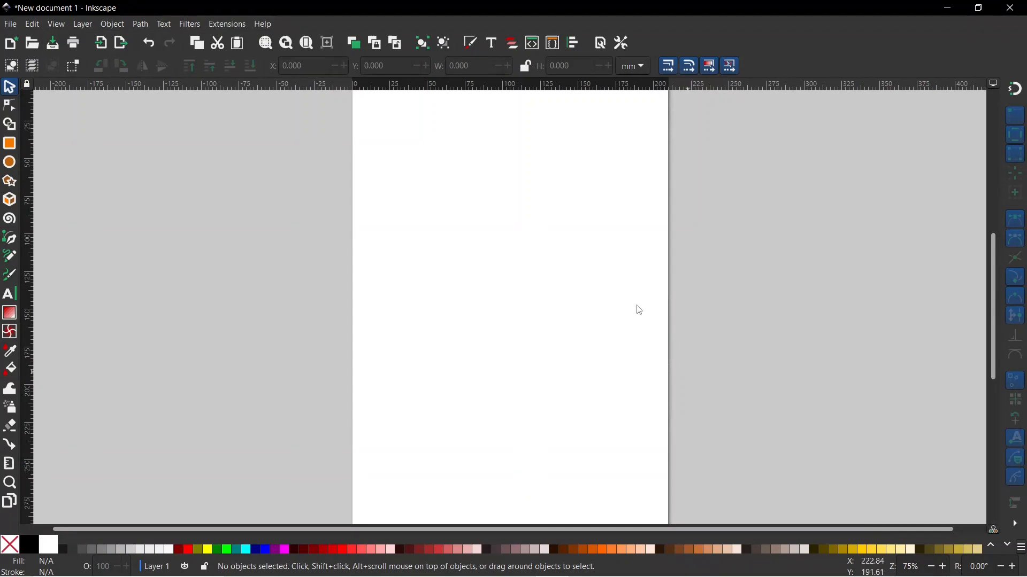
pyautogui.moveTo(487, 365)
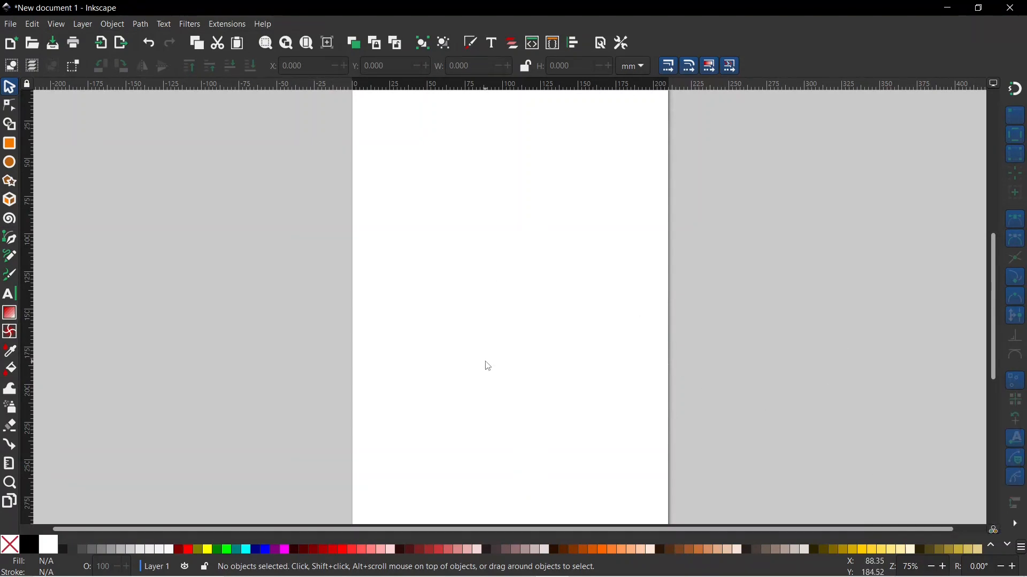
pyautogui.moveTo(435, 344)
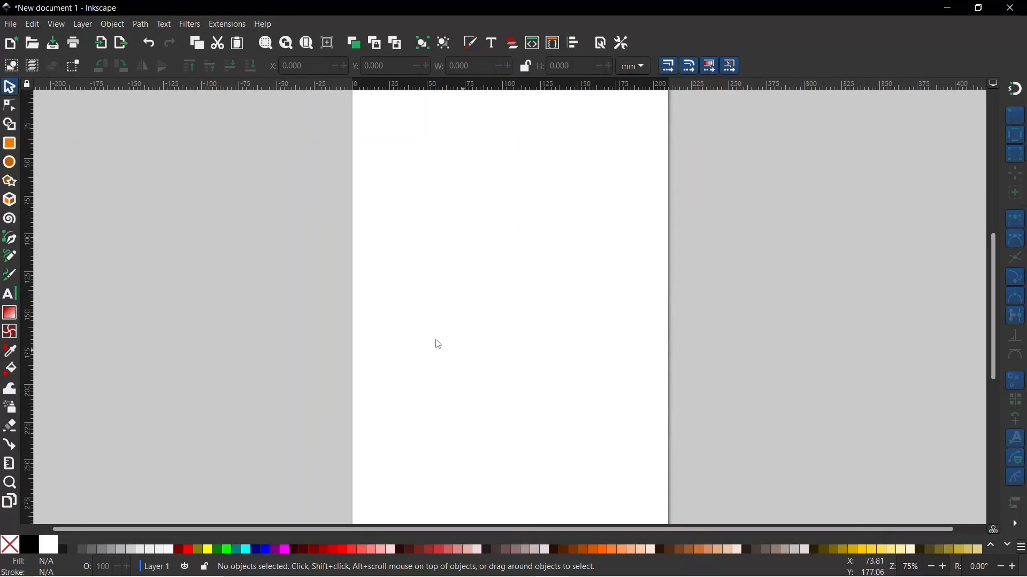